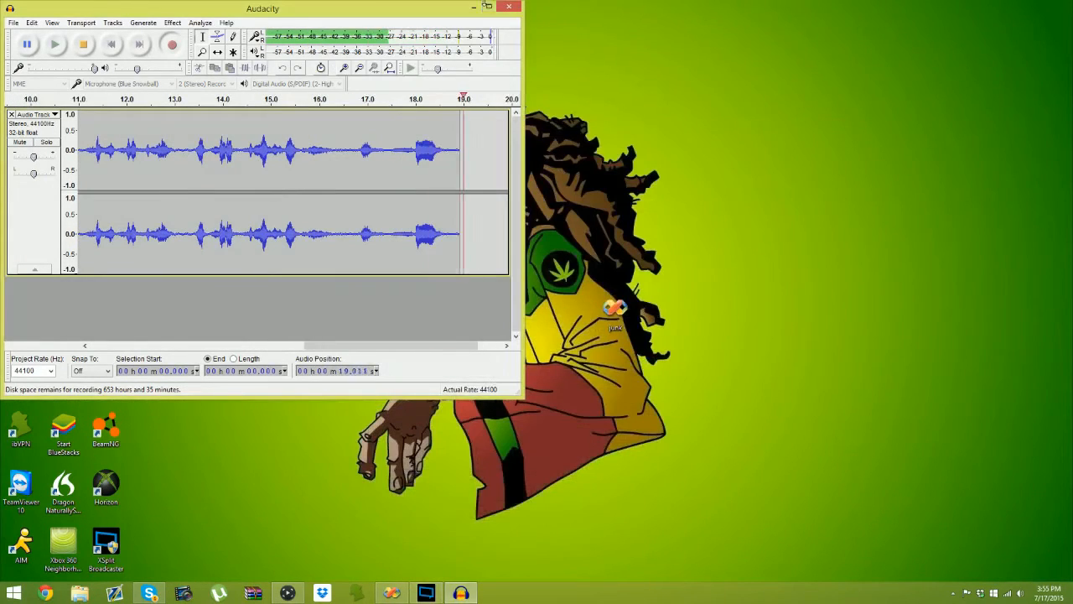
# Put away the Audacity recording window to reveal the desktop.
pyautogui.click(481, 8)
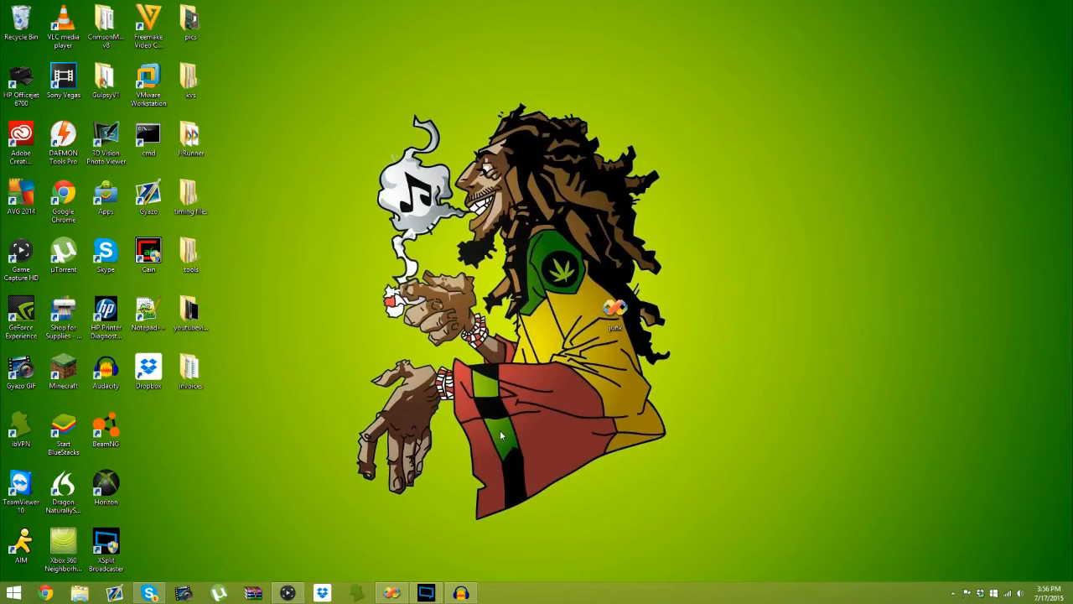
pyautogui.moveTo(333, 550)
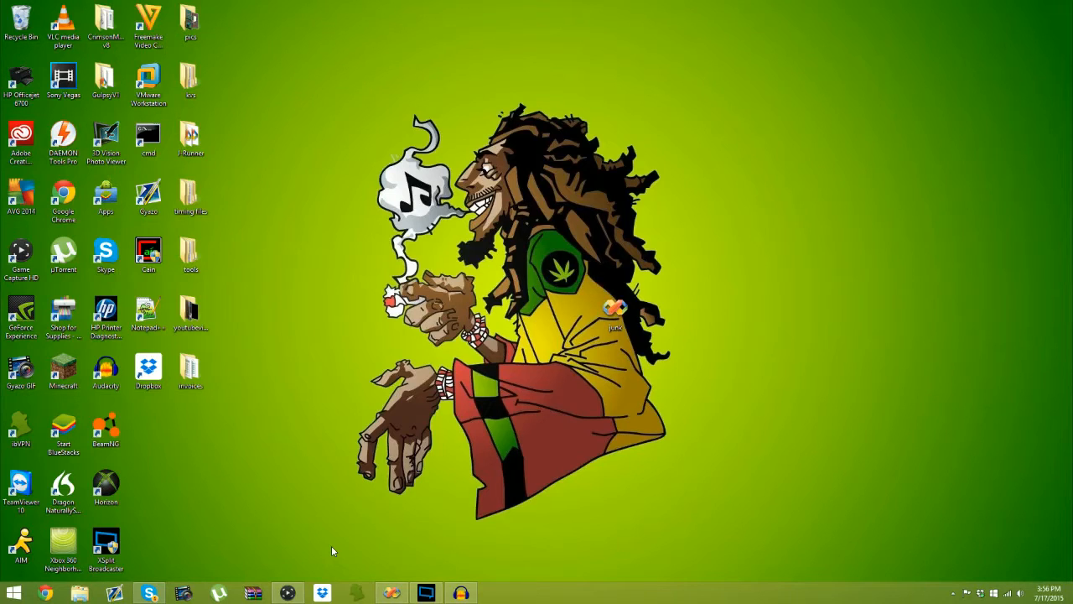
pyautogui.moveTo(287, 543)
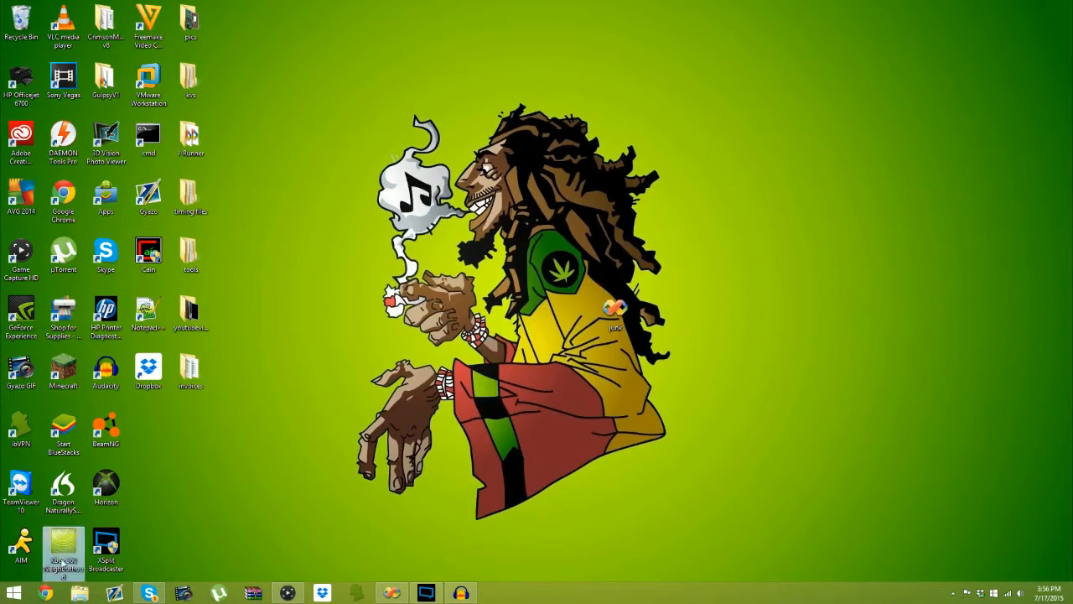
# Search Google in Chrome for 'xbox 360 neighborhood' and browse the results.
pyautogui.click(43, 592)
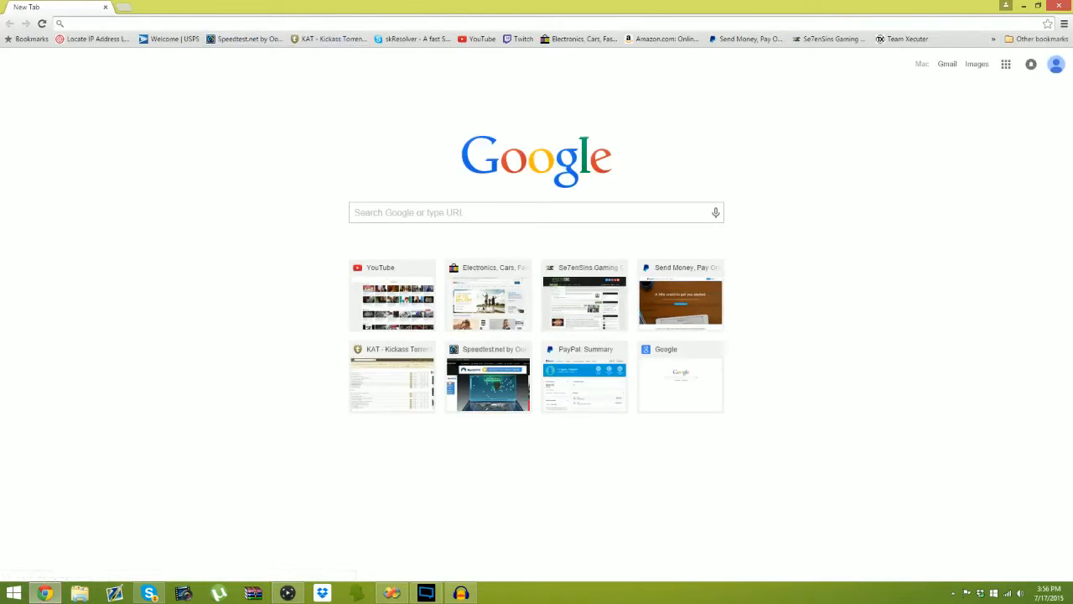
pyautogui.write('xbl.ninja')
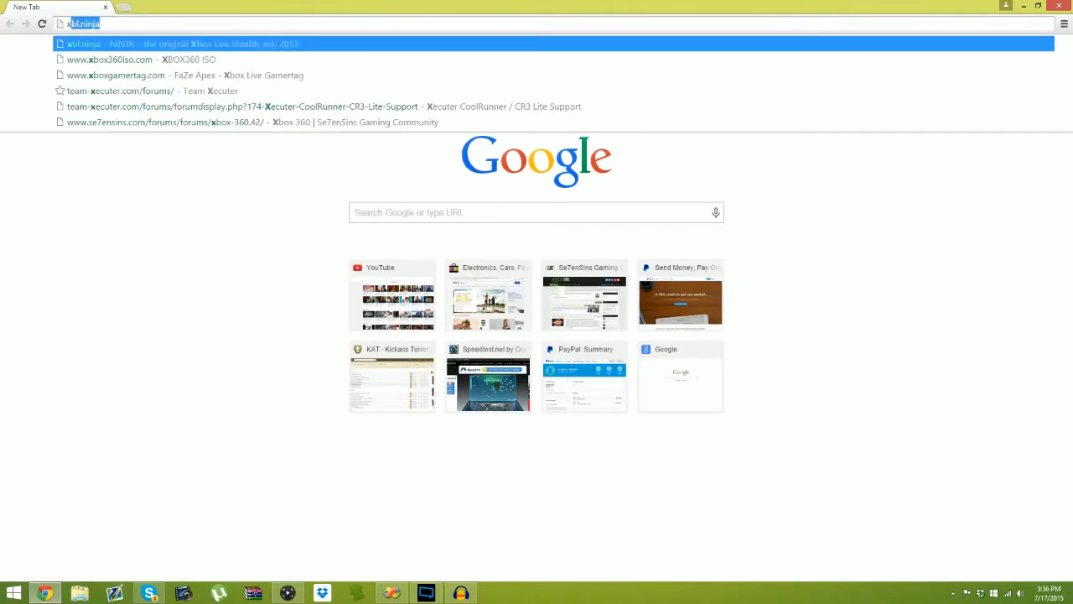
pyautogui.write('xbox 360 dashboard update')
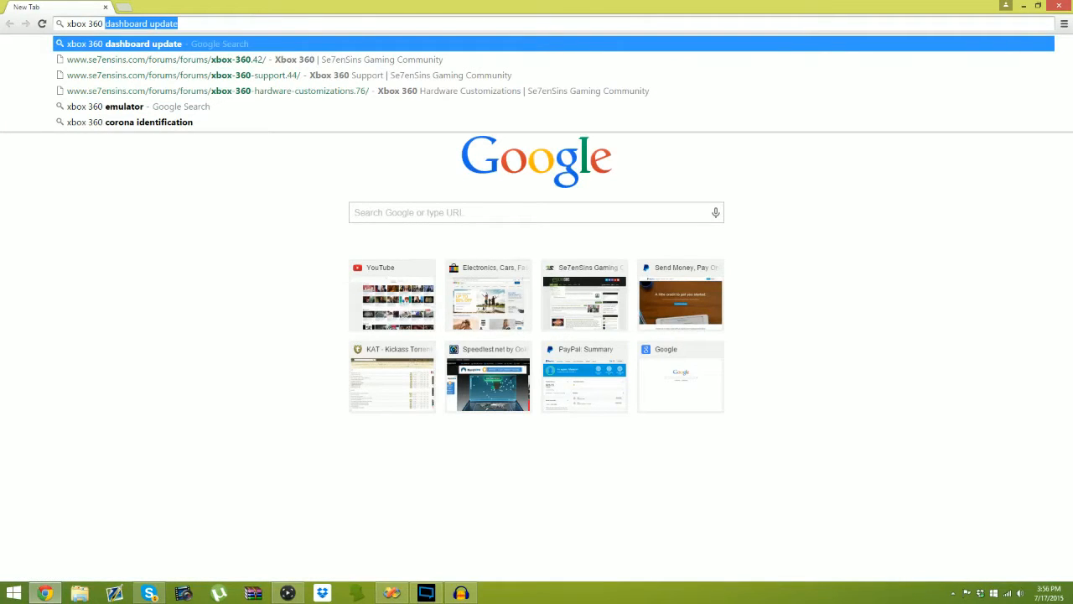
pyautogui.write('xbox 360 ne')
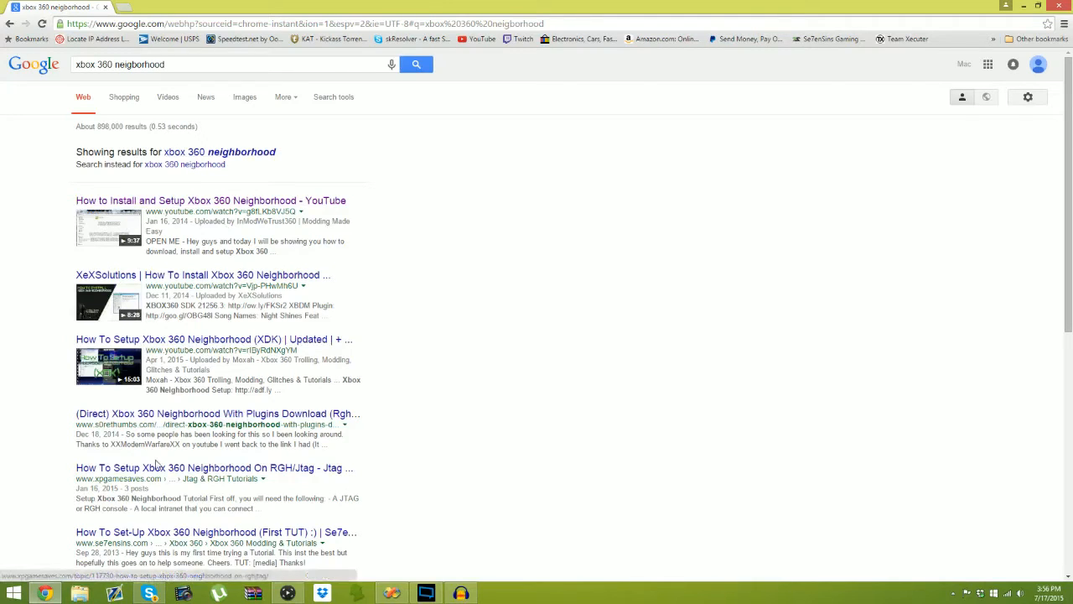
pyautogui.scroll(-3)
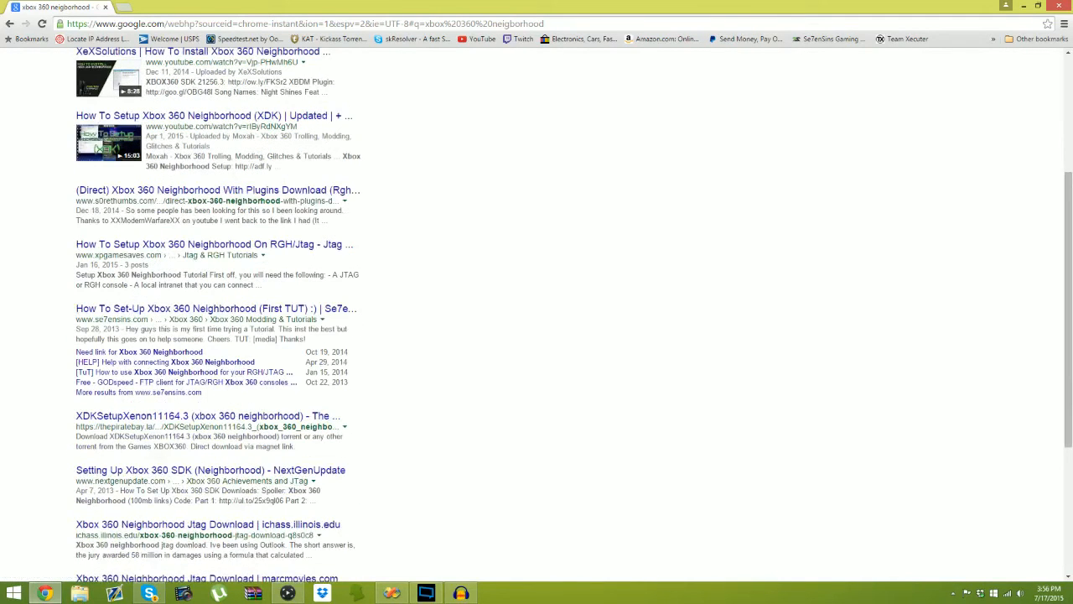
pyautogui.scroll(3)
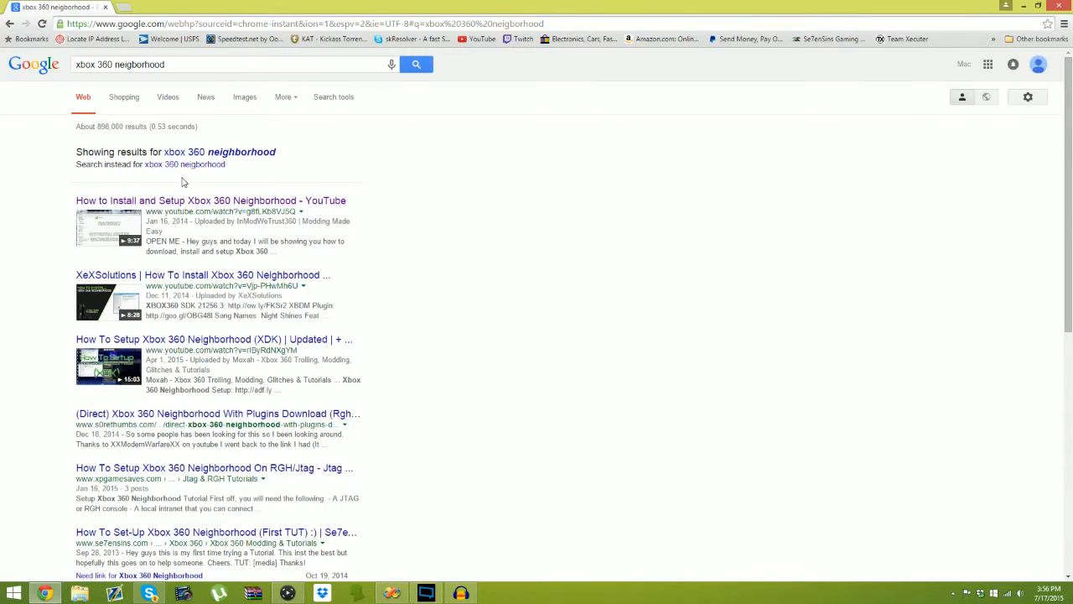
# Open the setup tutorial video and follow its Xbox 360 Neighborhood SDK/XDK download link.
pyautogui.click(209, 199)
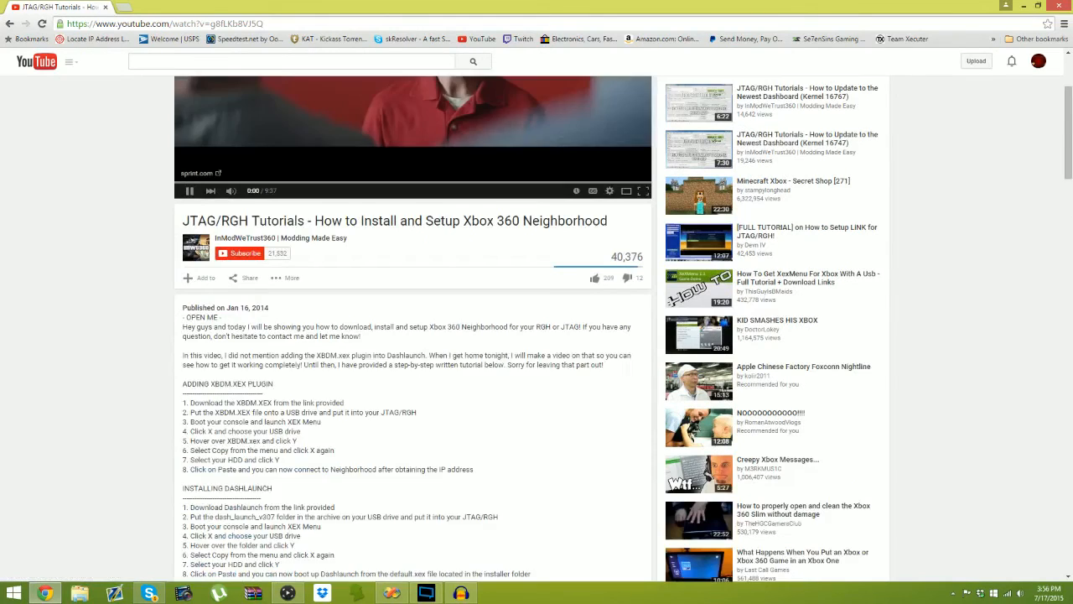
pyautogui.scroll(-3)
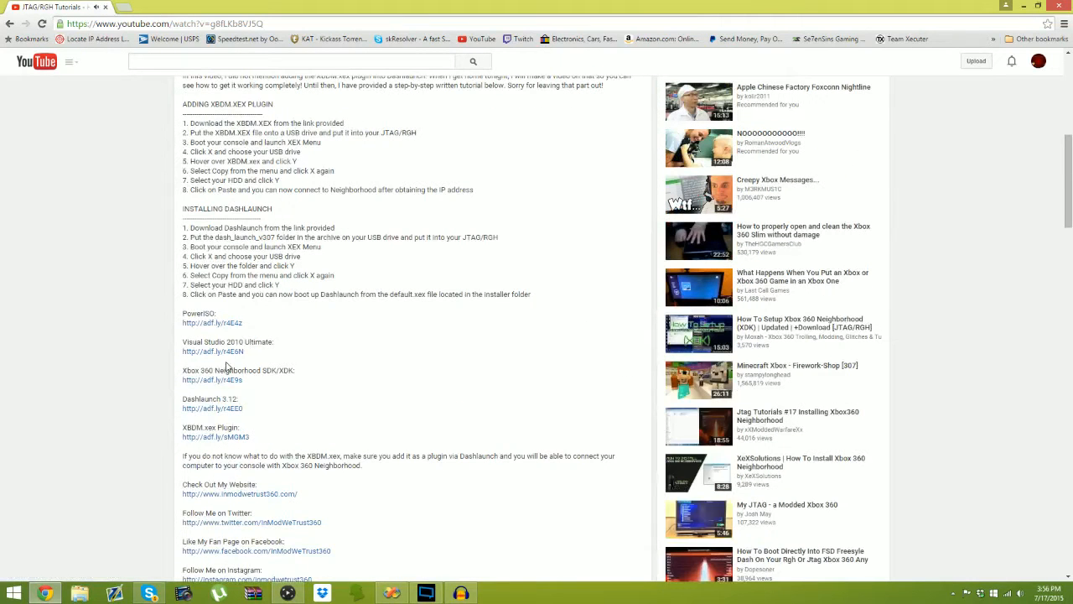
pyautogui.moveTo(234, 384)
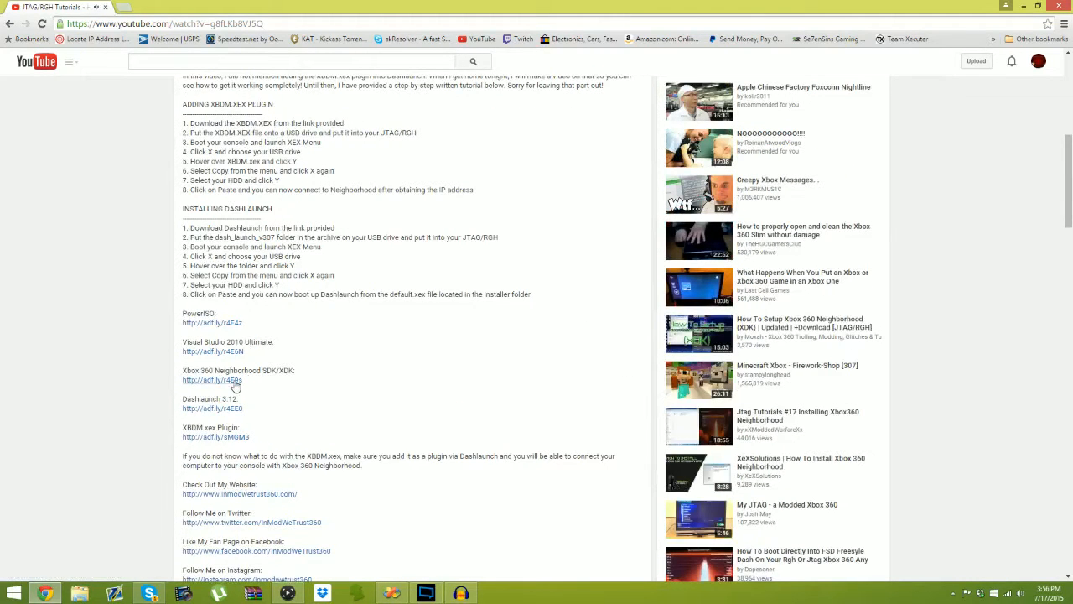
pyautogui.click(210, 380)
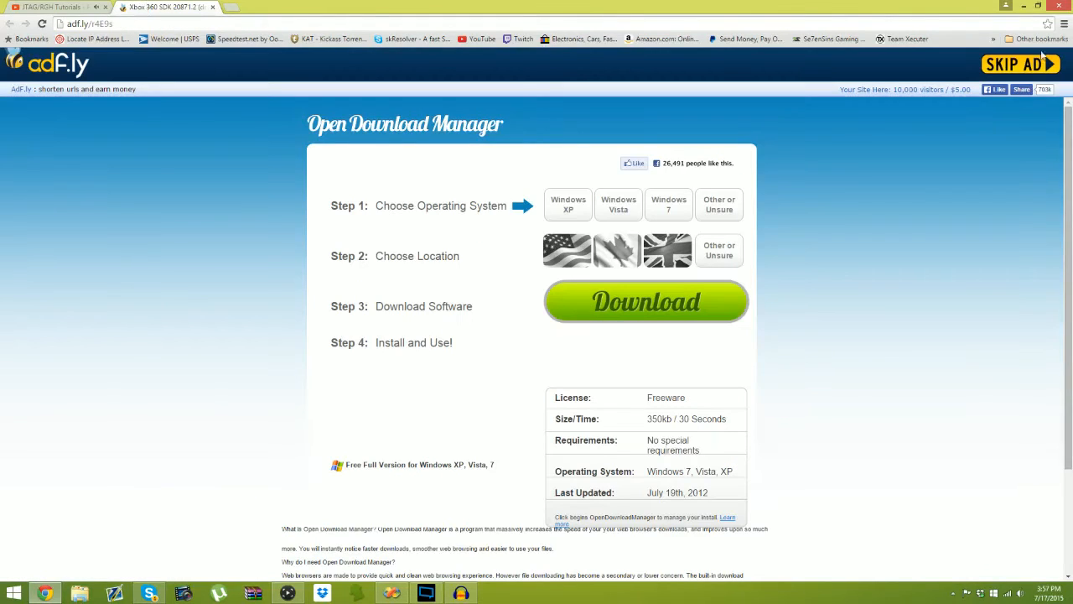
# Skip the adf.ly ad to reach the Xbox 360 SDK 20871.2 torrent page.
pyautogui.click(1011, 63)
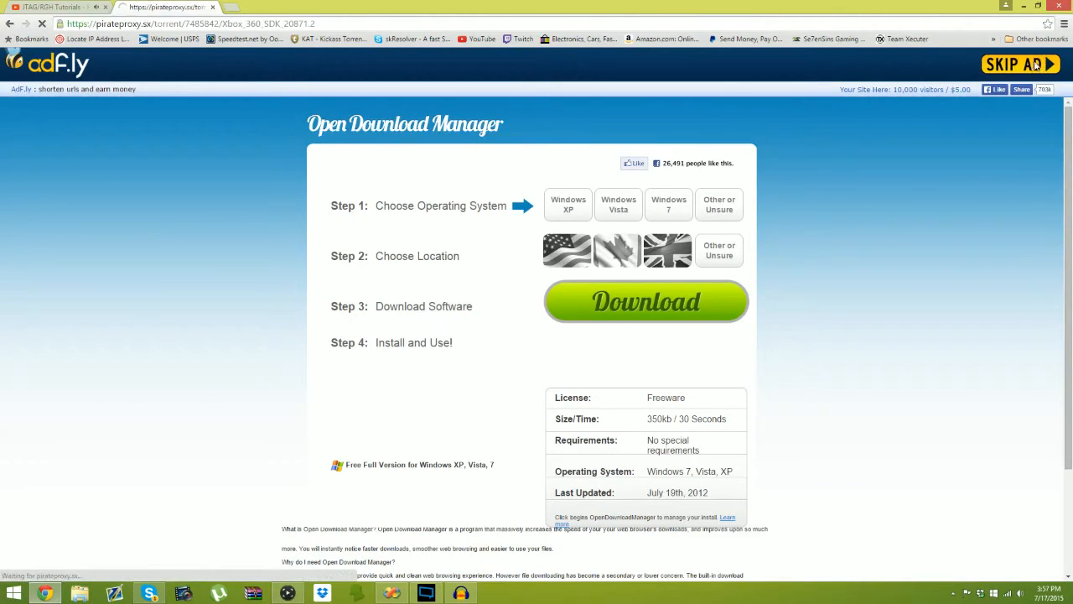
pyautogui.click(1015, 64)
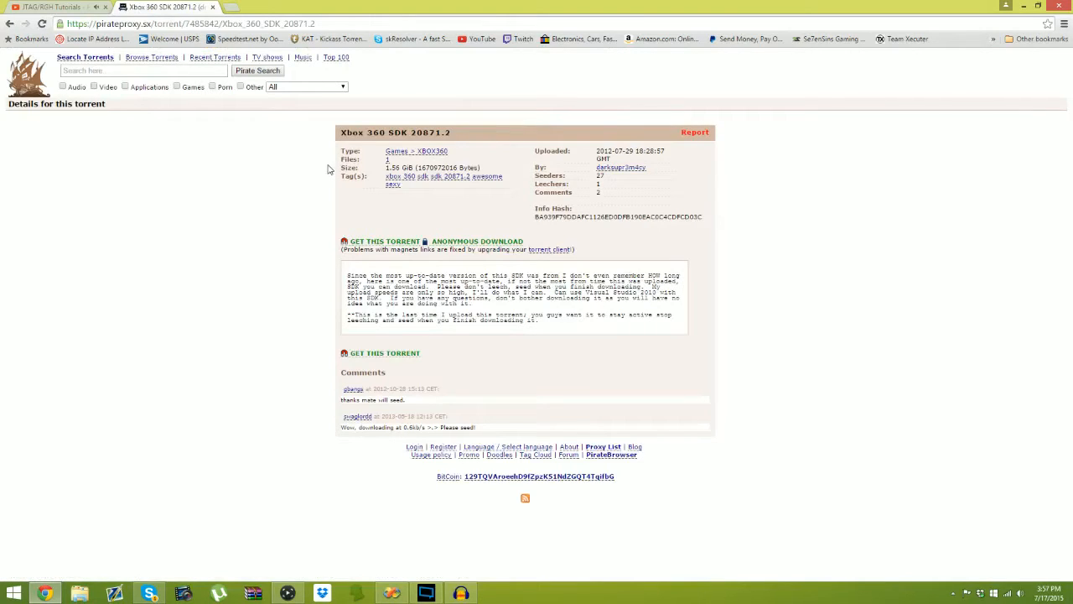
pyautogui.moveTo(468, 376)
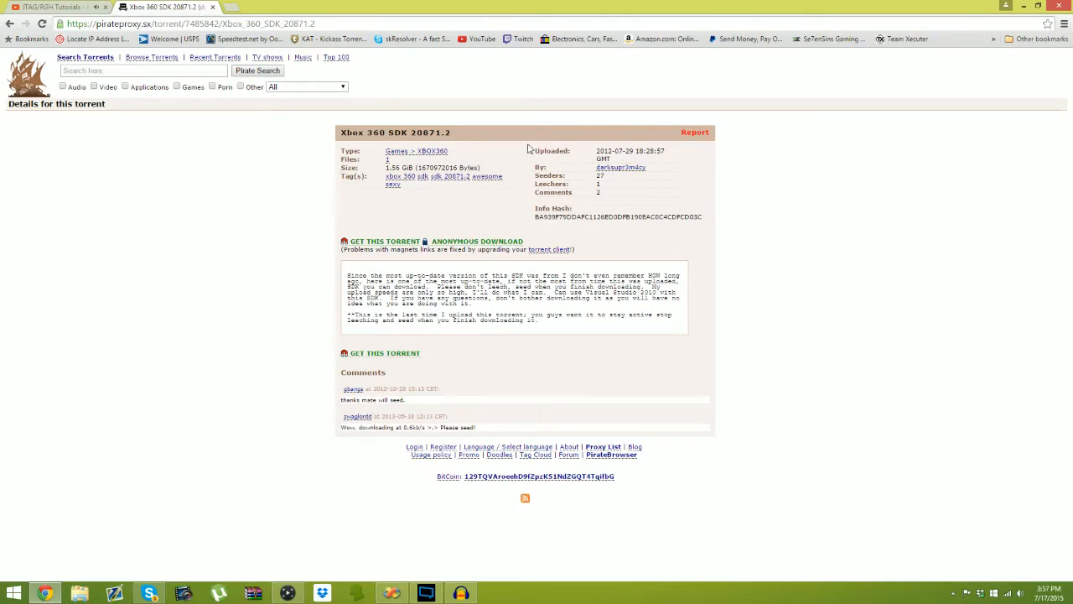
pyautogui.moveTo(320, 136)
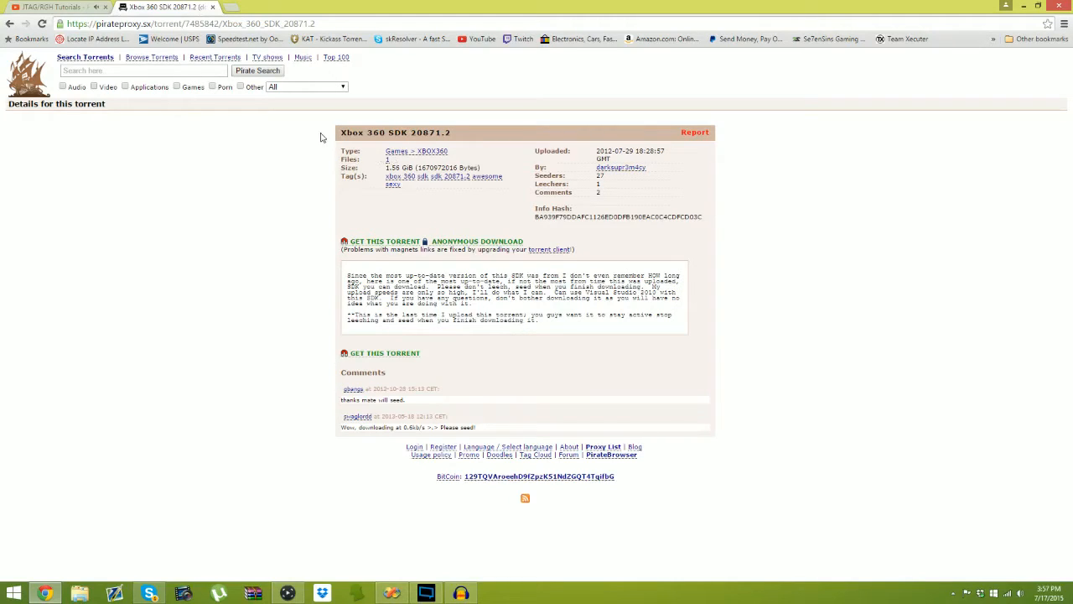
pyautogui.moveTo(120, 147)
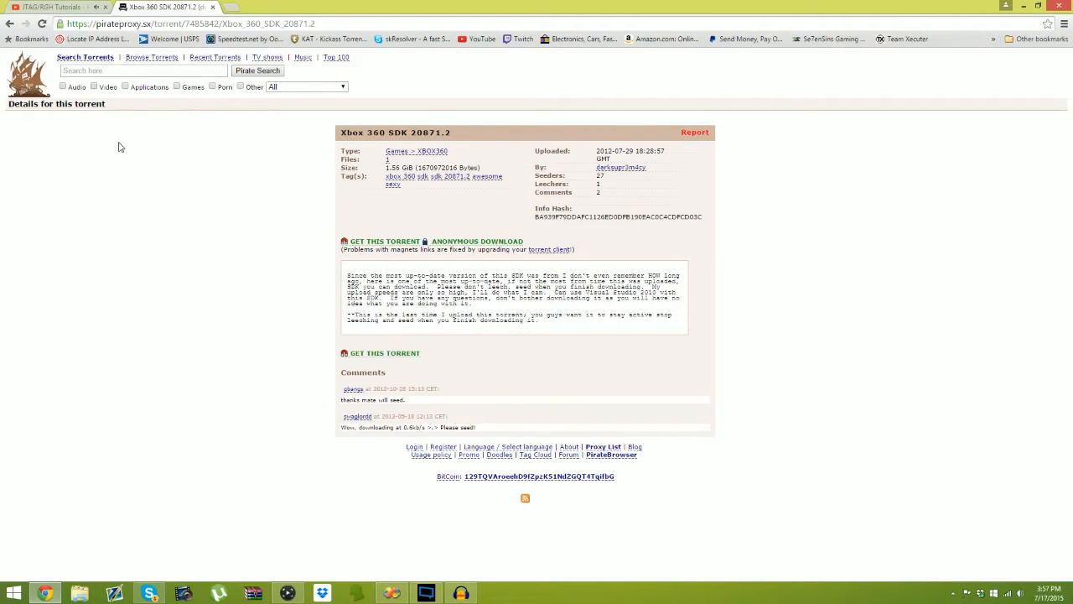
pyautogui.moveTo(106, 171)
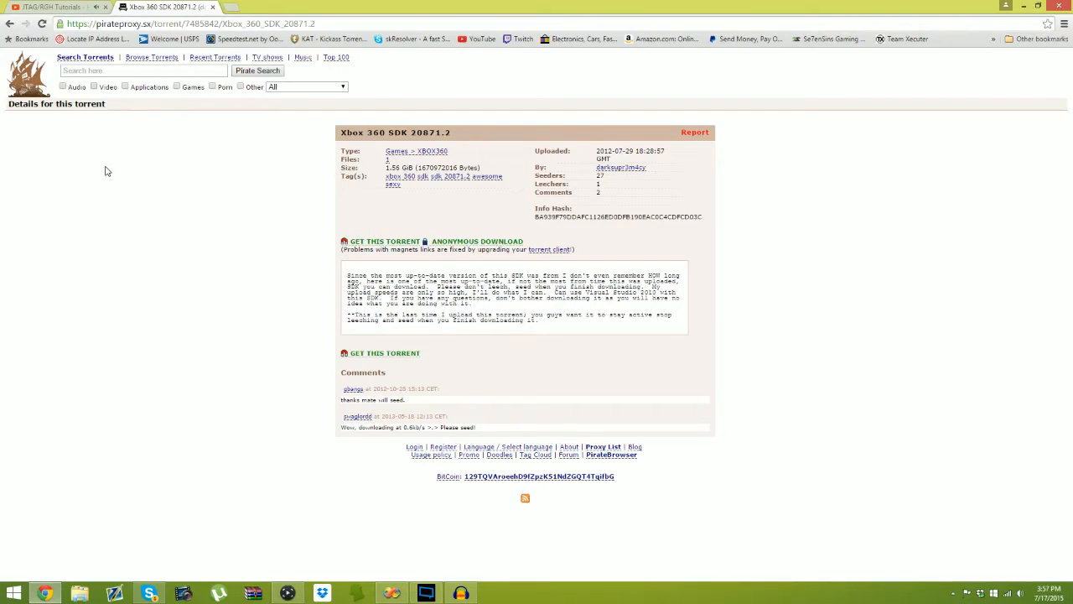
pyautogui.moveTo(95, 257)
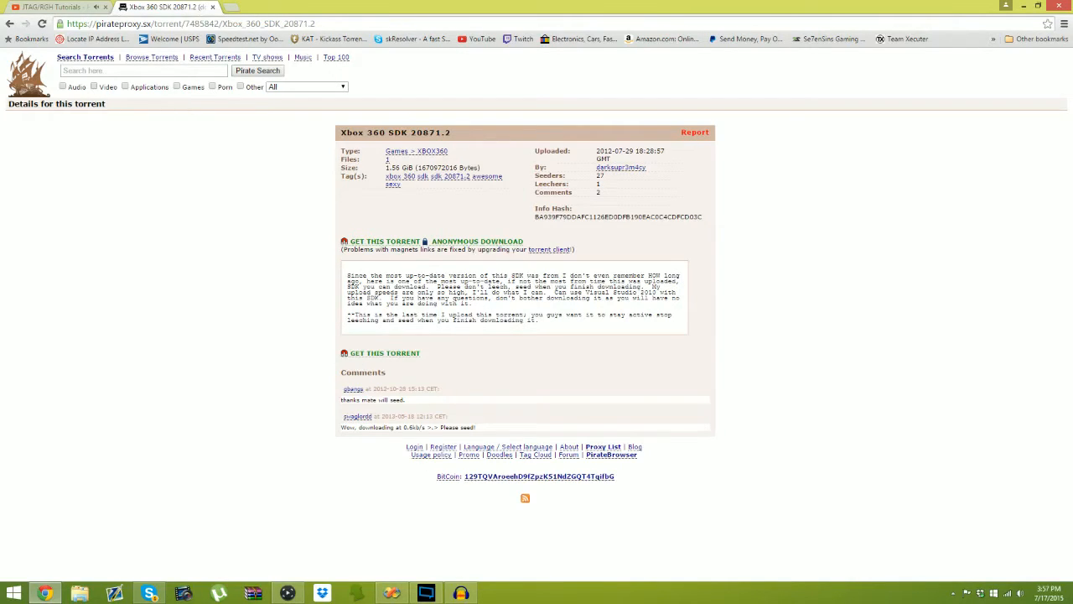
pyautogui.moveTo(182, 592)
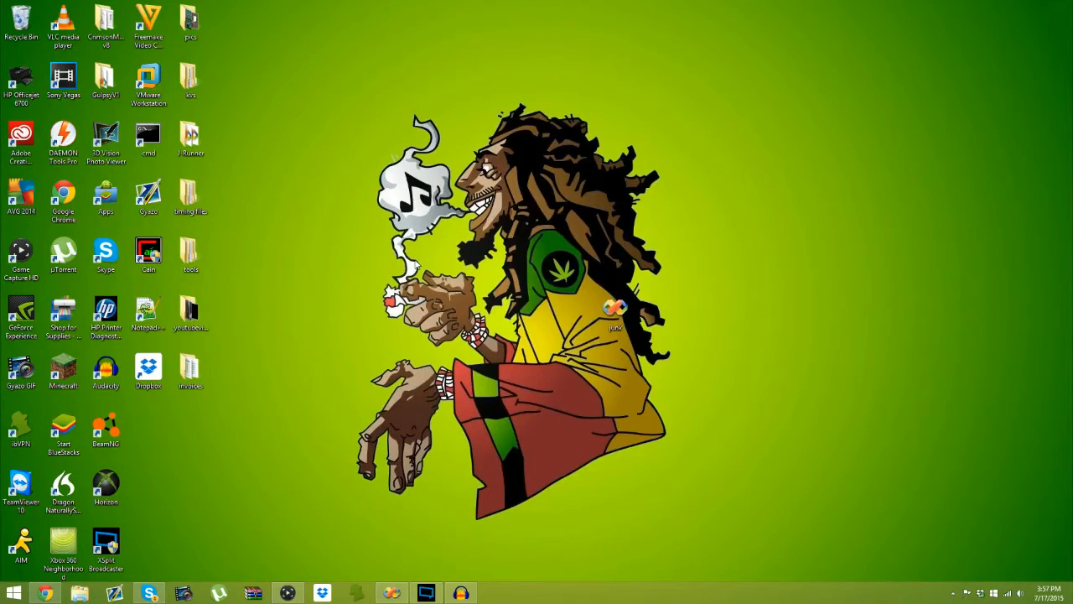
pyautogui.click(63, 545)
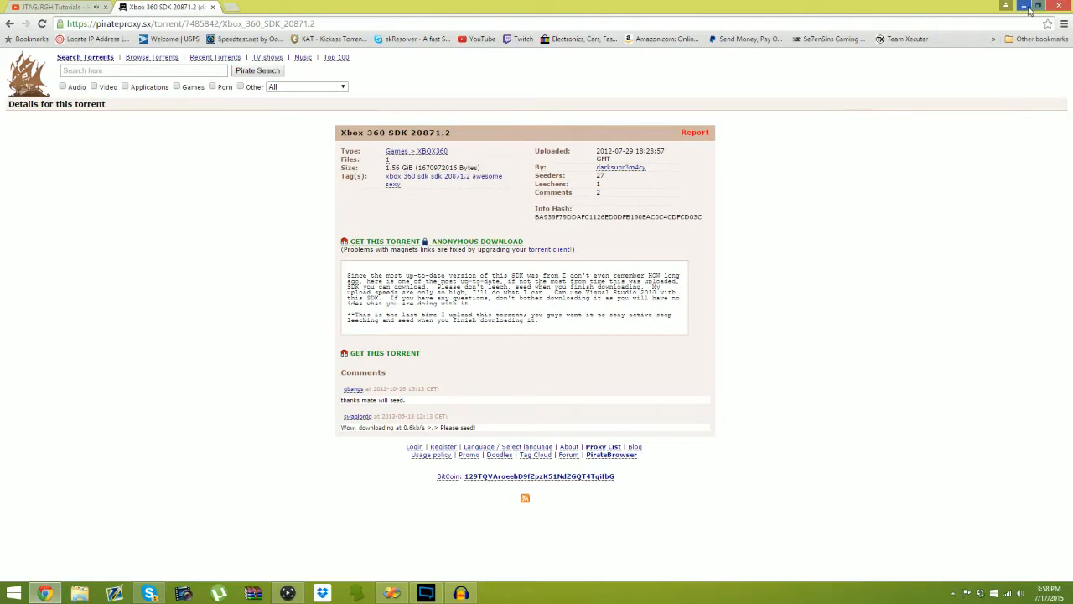
pyautogui.click(1024, 8)
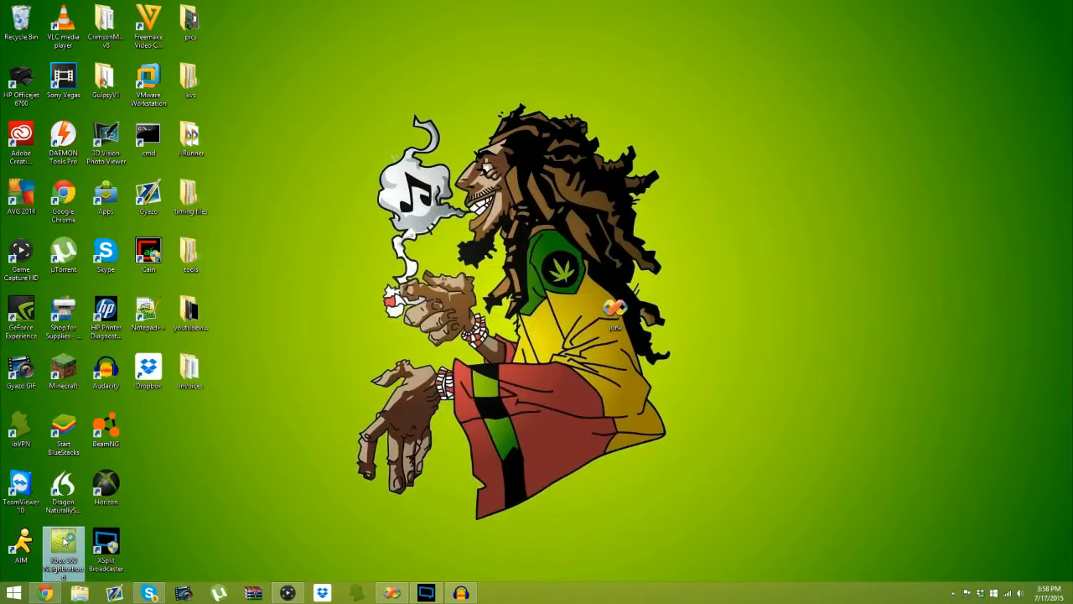
# Launch Xbox 360 Neighborhood from its desktop shortcut.
pyautogui.doubleClick(62, 551)
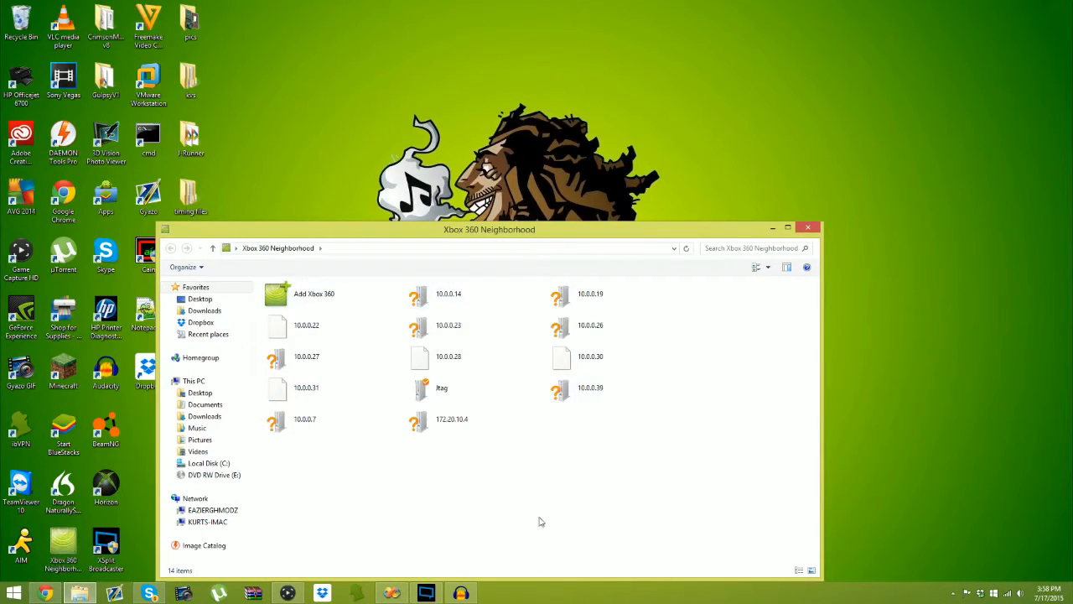
pyautogui.moveTo(285, 315); pyautogui.dragTo(509, 473)
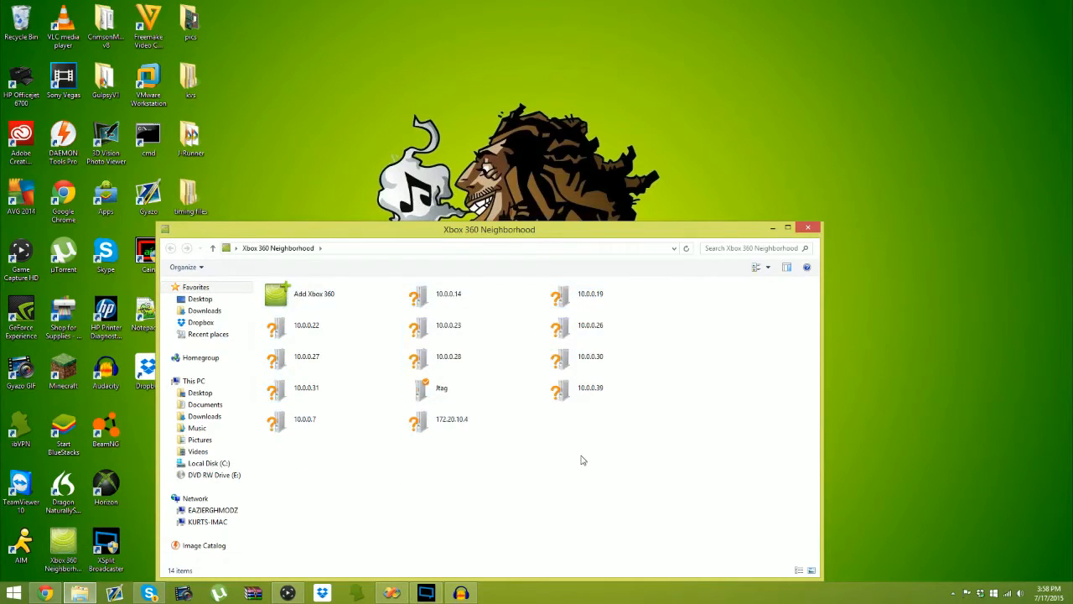
pyautogui.click(449, 293)
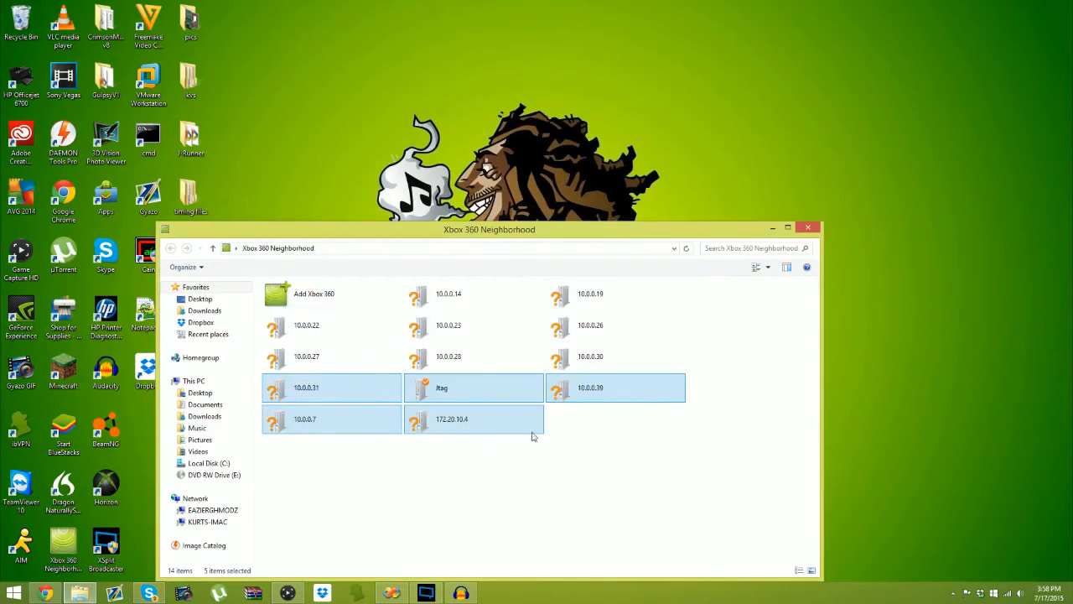
pyautogui.click(533, 436)
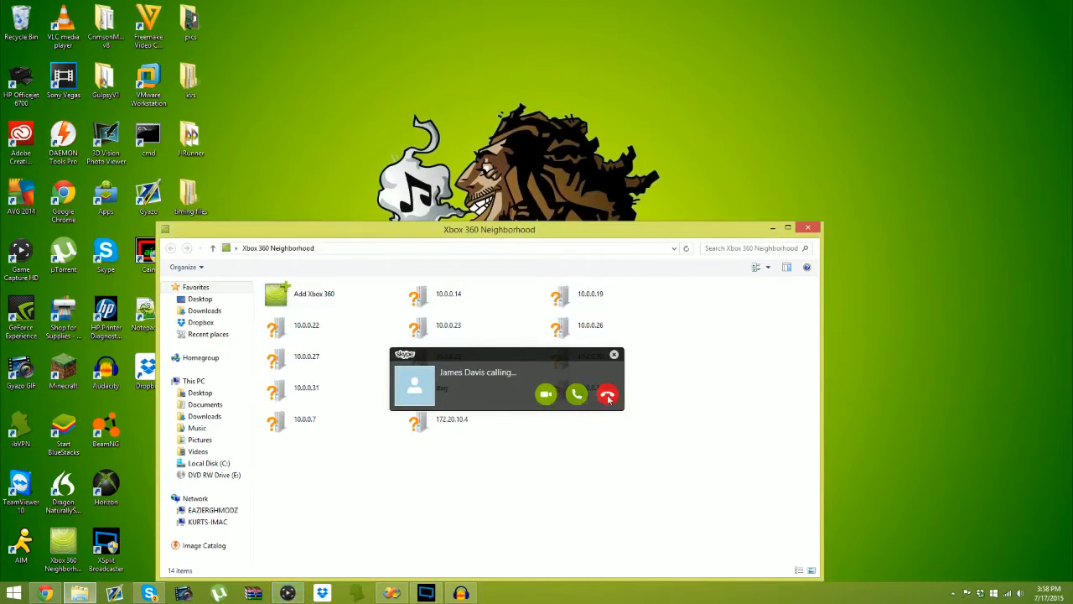
# Decline the incoming Skype call, then select and deselect the jtag console.
pyautogui.click(606, 394)
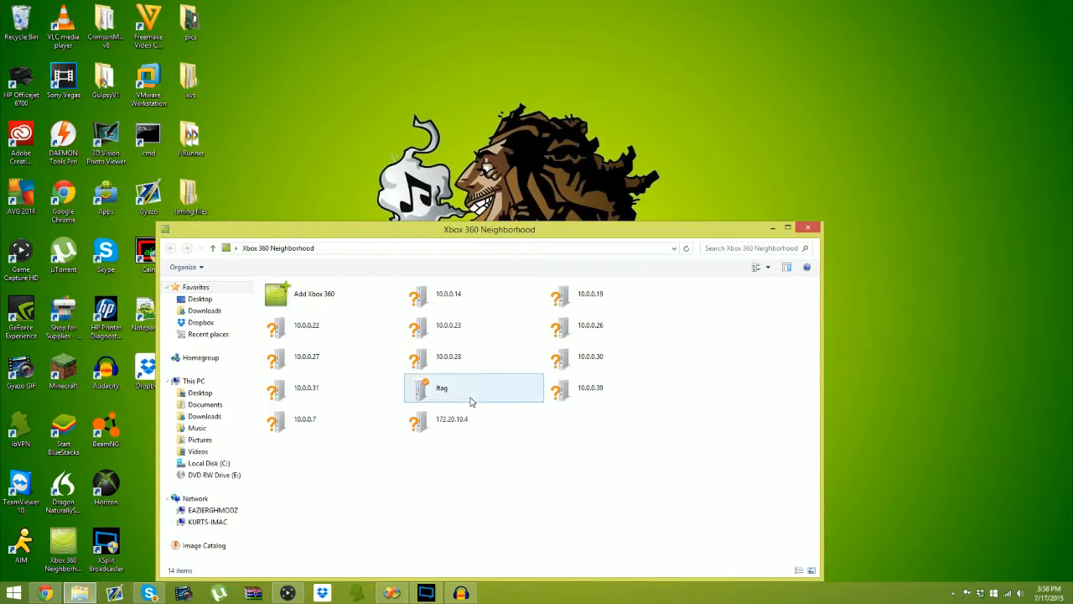
pyautogui.click(416, 471)
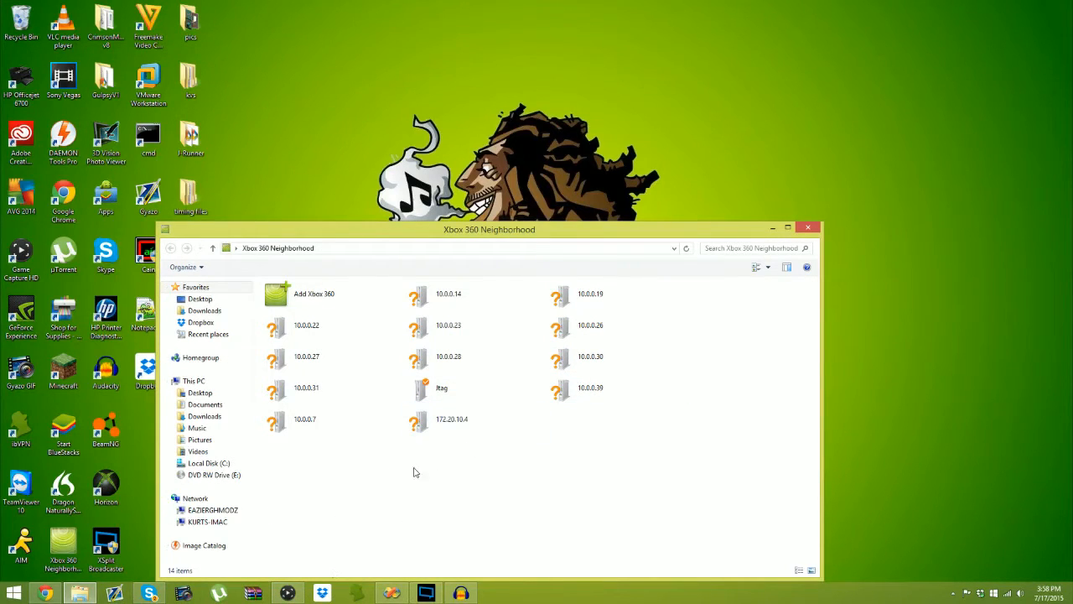
pyautogui.click(287, 595)
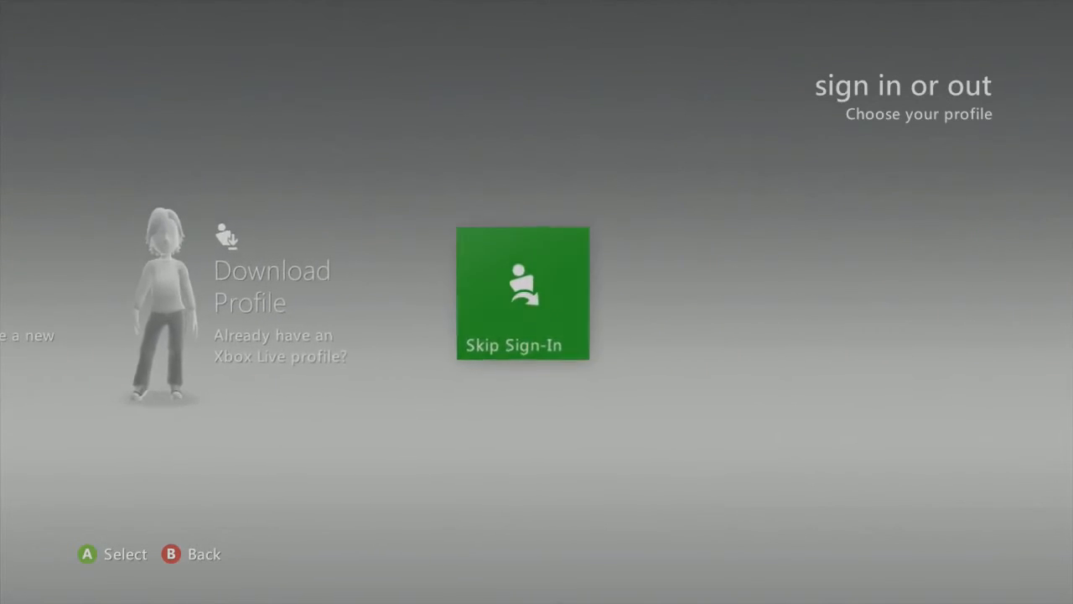
# On the console, open the plugins folder and mark xbdm.xex for copying.
pyautogui.click(523, 293)
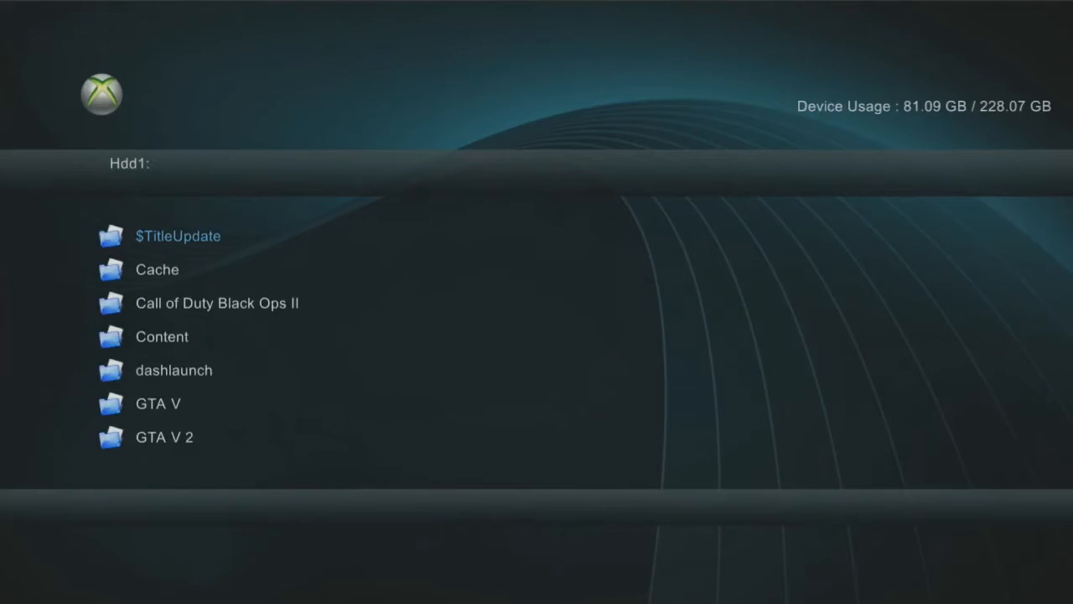
pyautogui.click(130, 163)
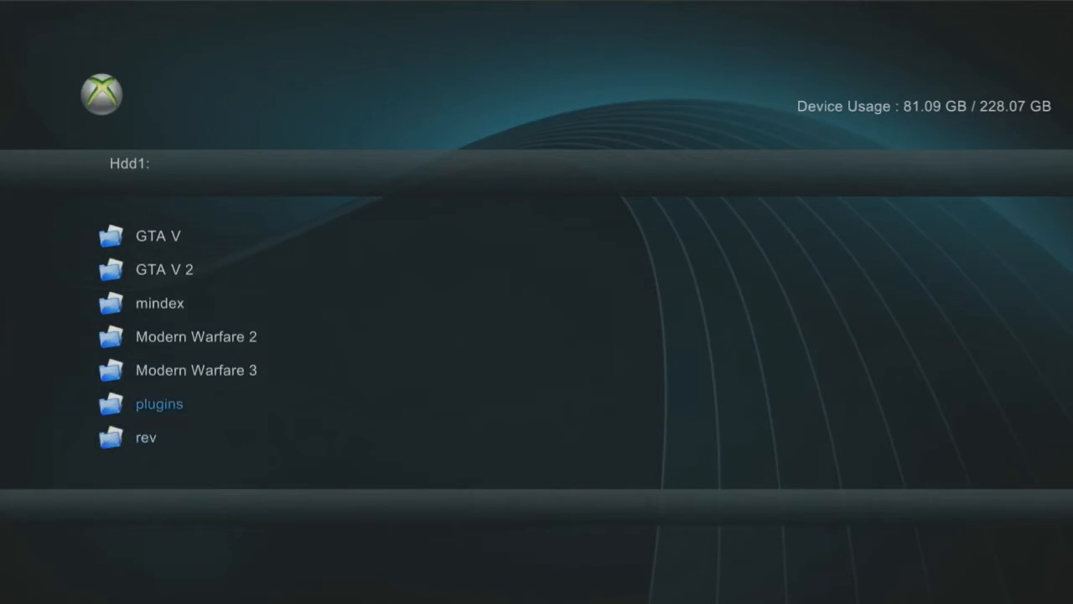
pyautogui.doubleClick(158, 404)
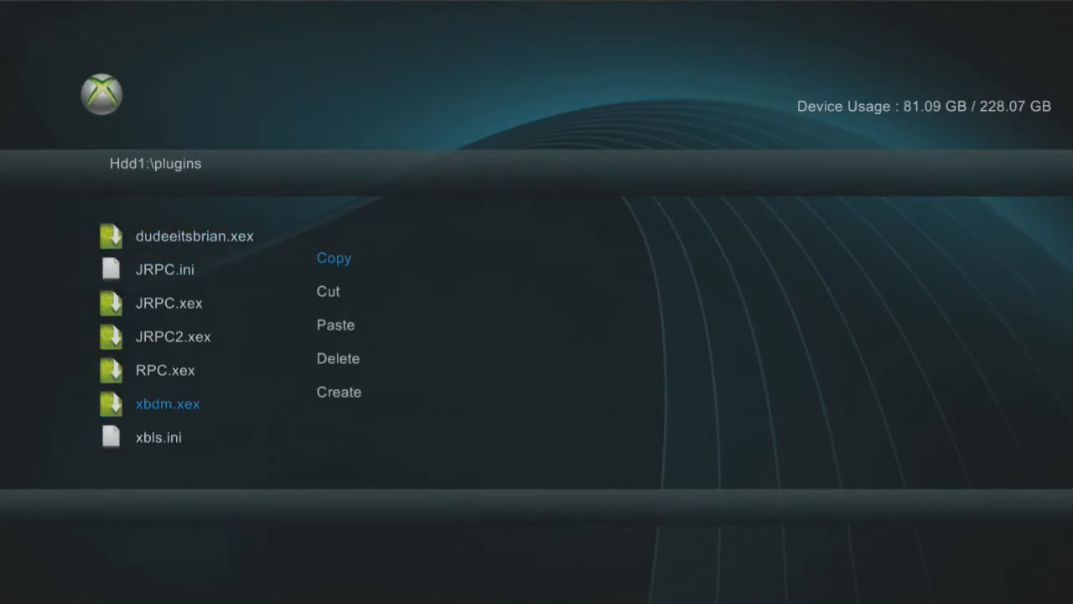
pyautogui.click(334, 257)
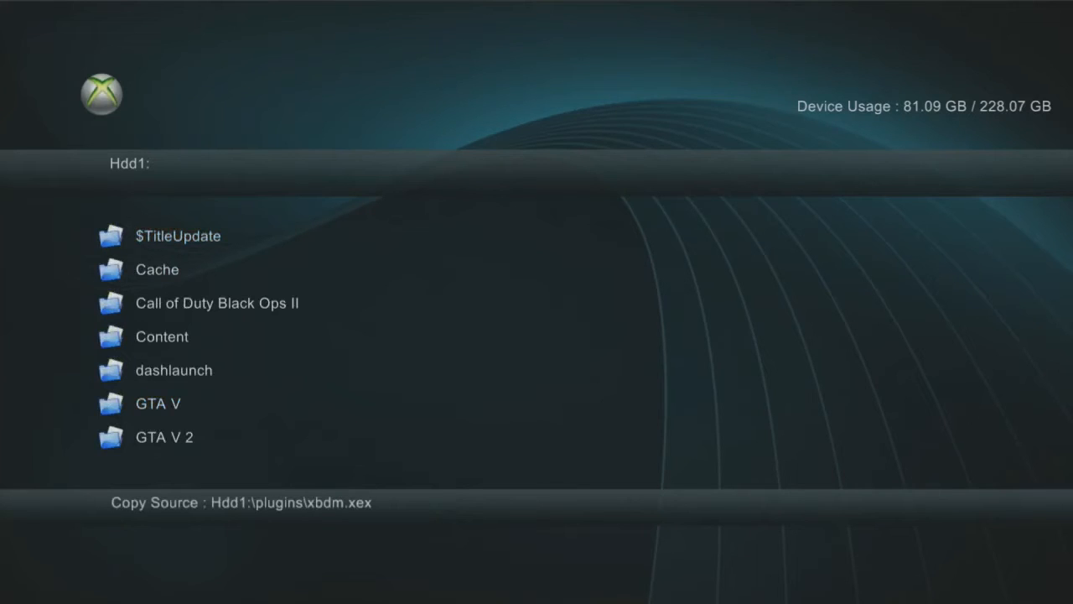
# Open Hdd1:\dashlaunch and start the DashLaunch installer.
pyautogui.scroll(-3)
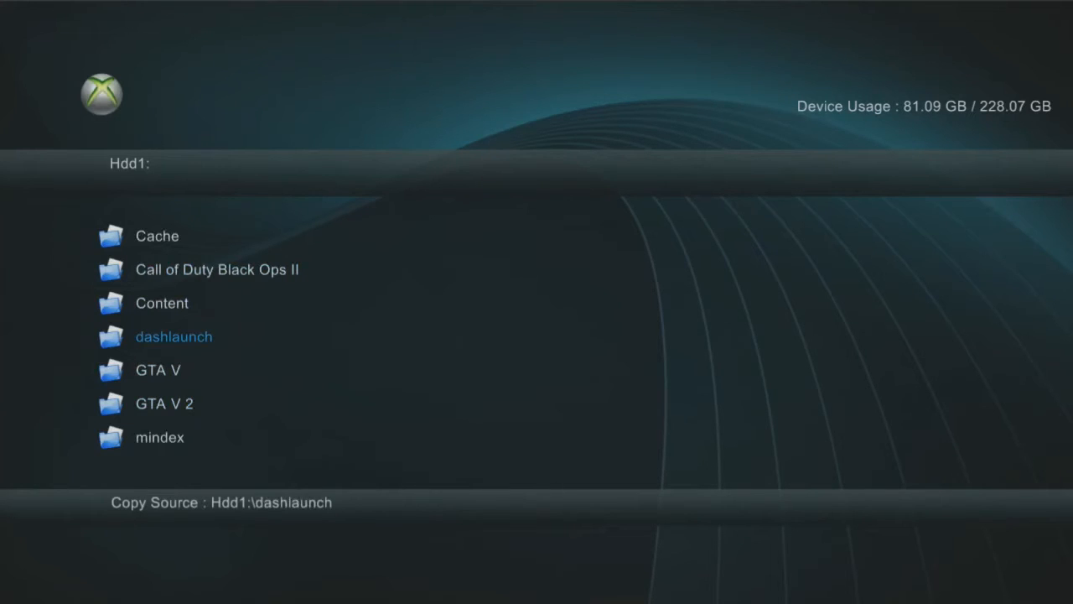
pyautogui.doubleClick(173, 336)
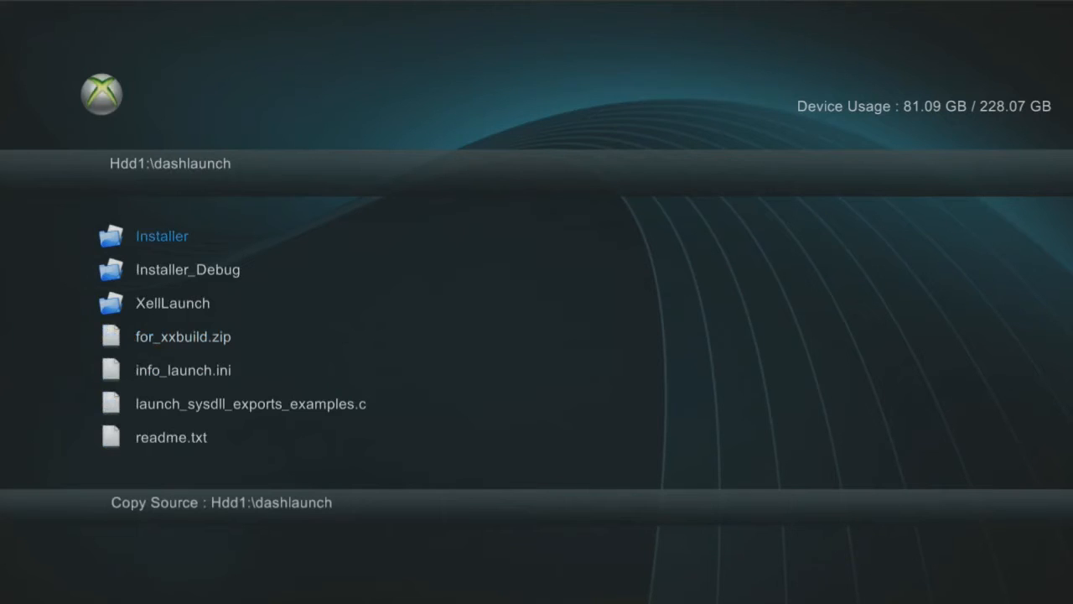
pyautogui.doubleClick(161, 235)
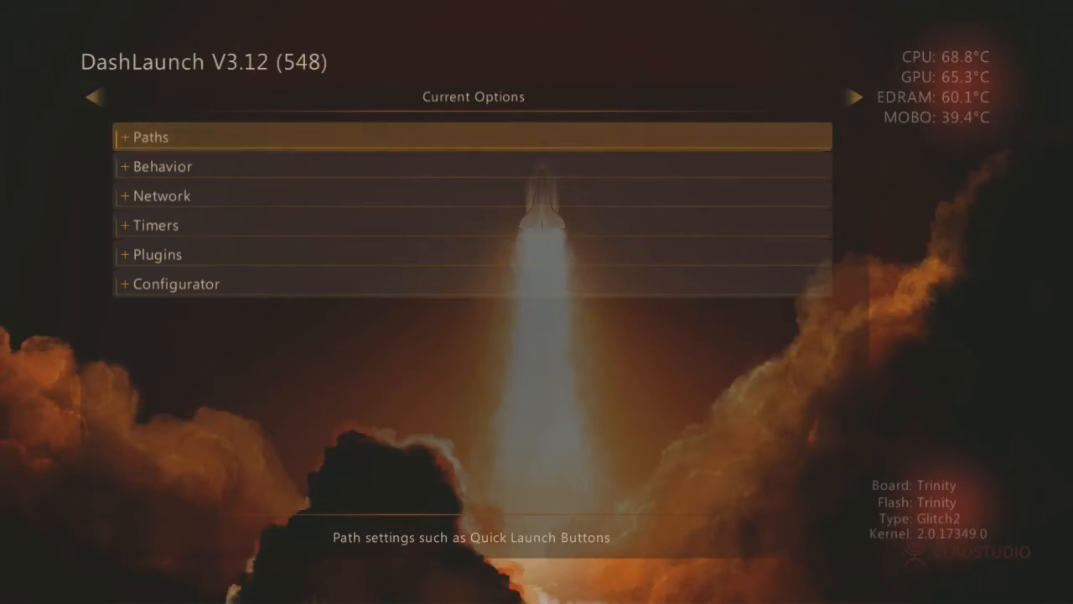
# Select the Network category in DashLaunch's options menu.
pyautogui.press('down')
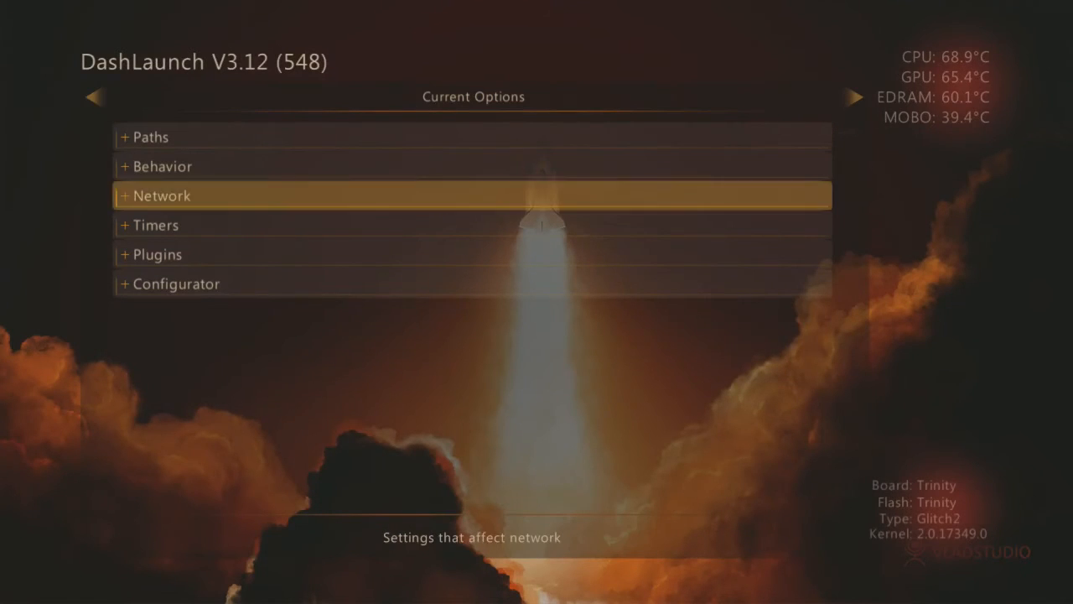
pyautogui.click(159, 195)
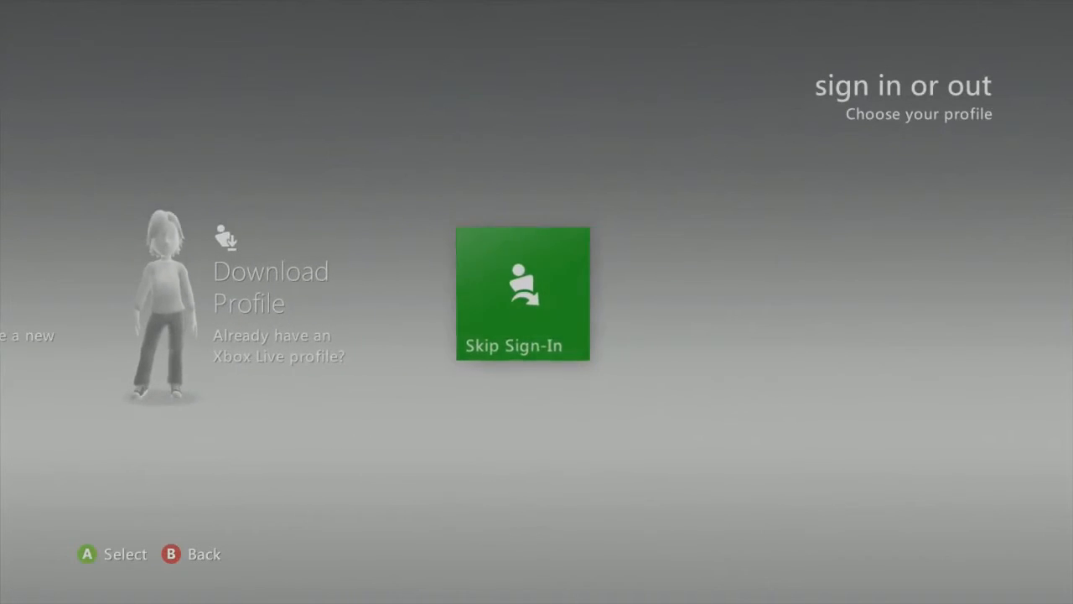
# Skip profile sign-in and view the console's Network Settings.
pyautogui.click(522, 293)
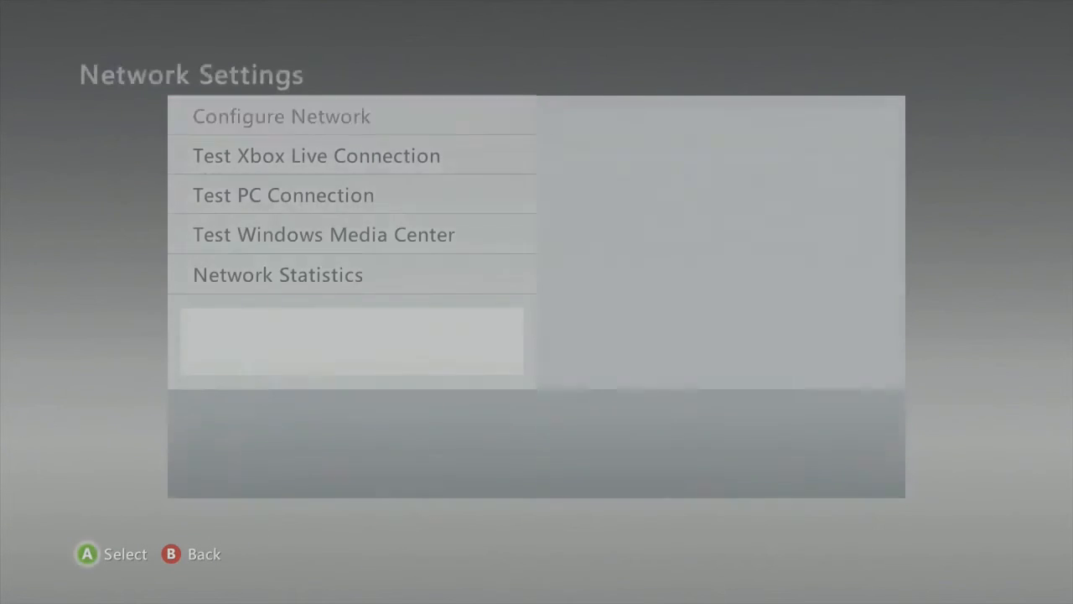
pyautogui.click(281, 115)
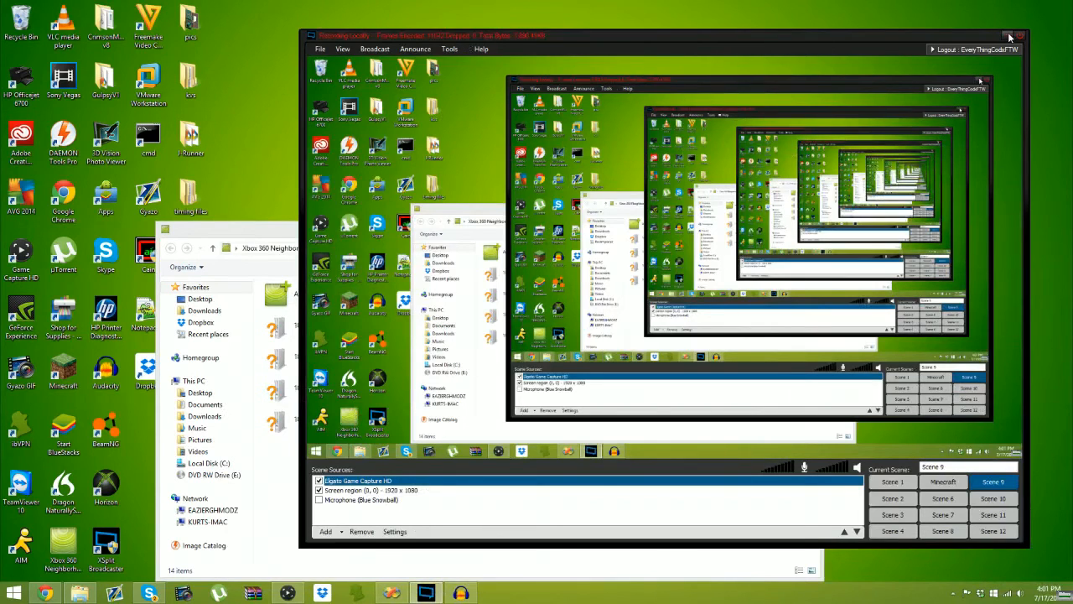
# Close the capture preview, deselect jtag, and start then cancel the Add Xbox 360 wizard.
pyautogui.click(1012, 34)
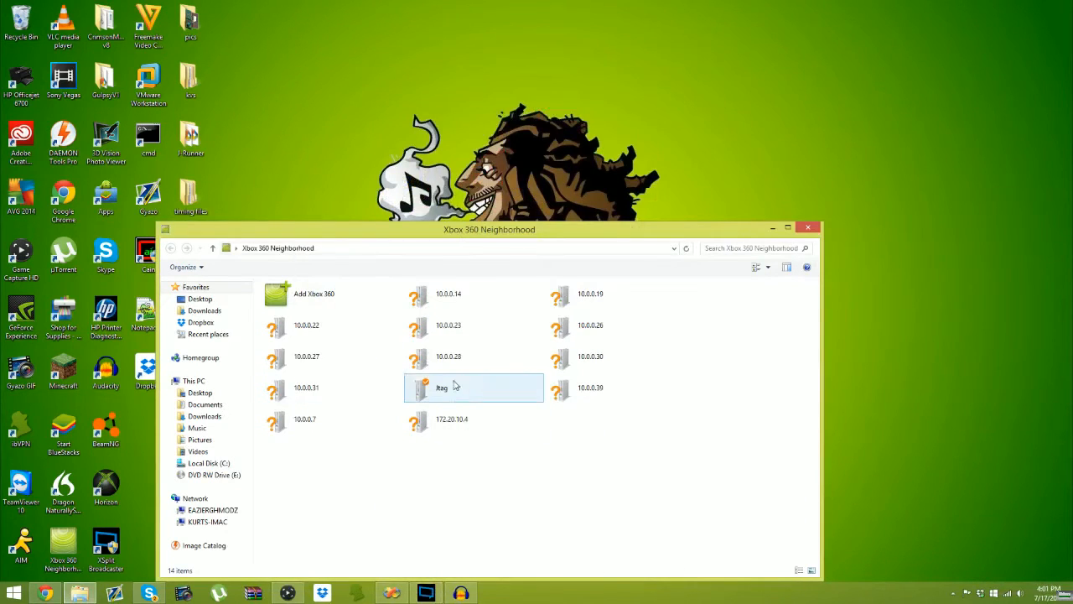
pyautogui.click(462, 437)
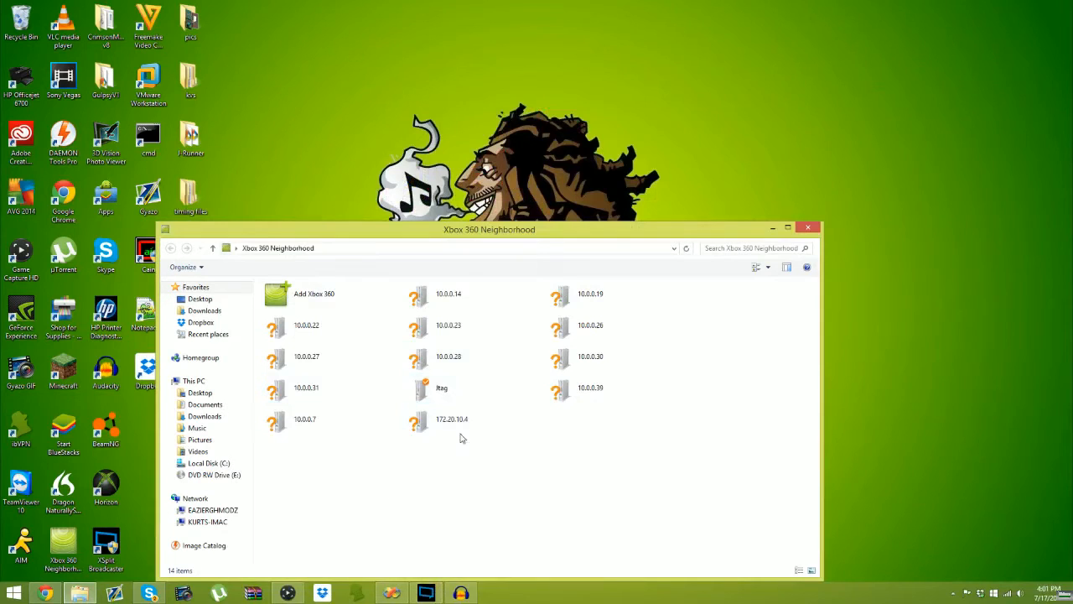
pyautogui.doubleClick(314, 293)
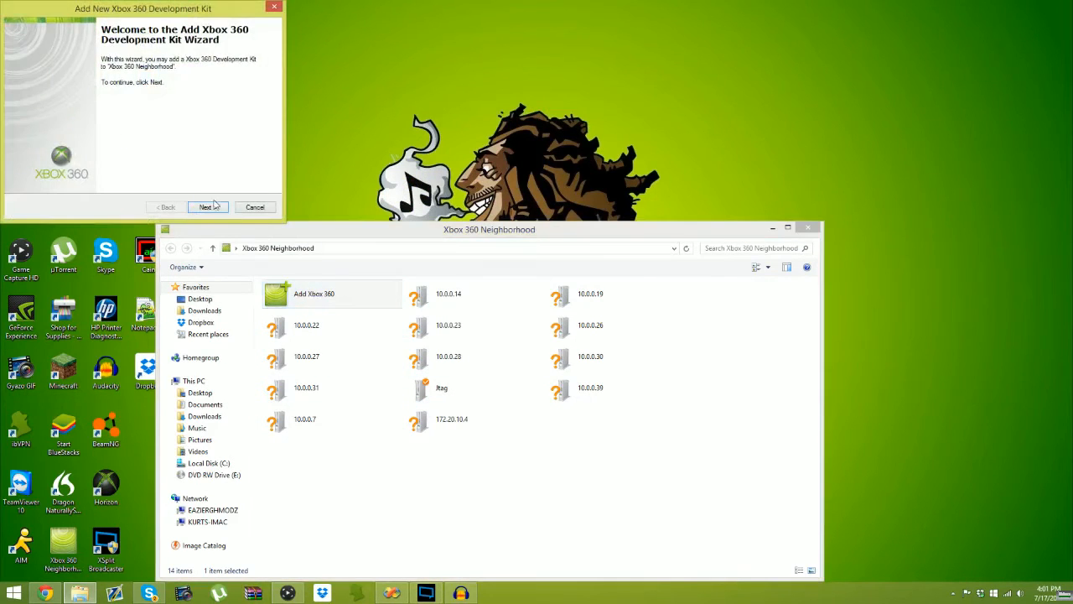
pyautogui.click(206, 206)
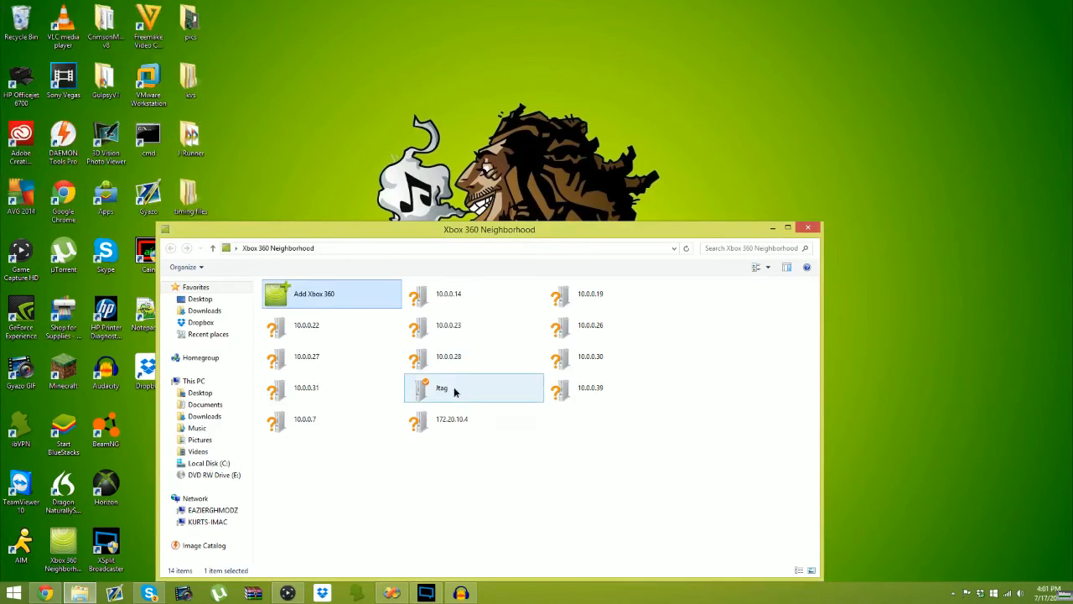
# Re-add the jtag console at 10.0.0.34 without making it the default.
pyautogui.rightClick(455, 389)
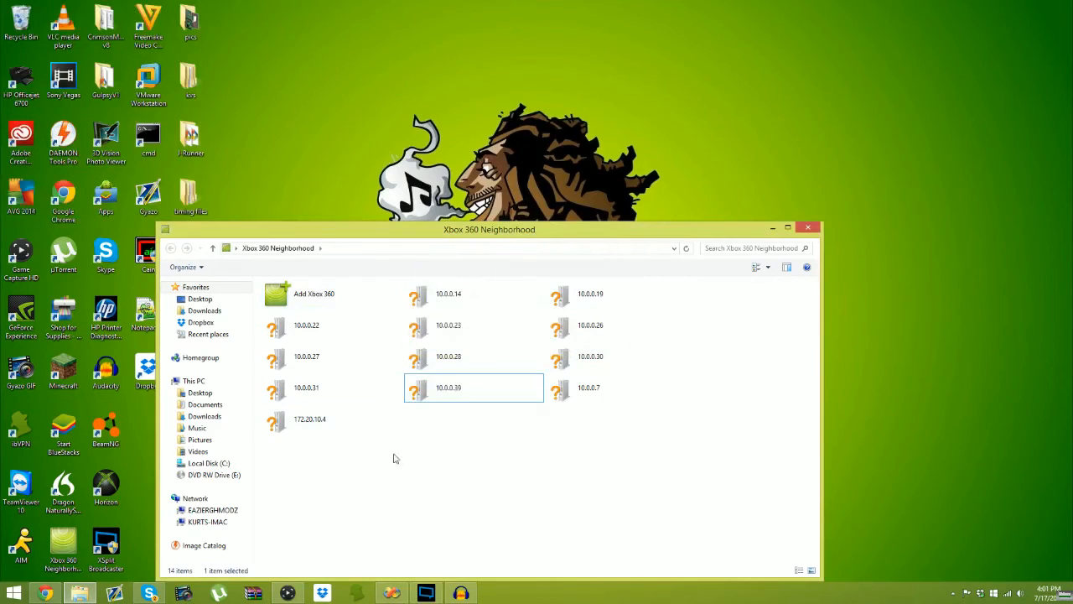
pyautogui.doubleClick(314, 293)
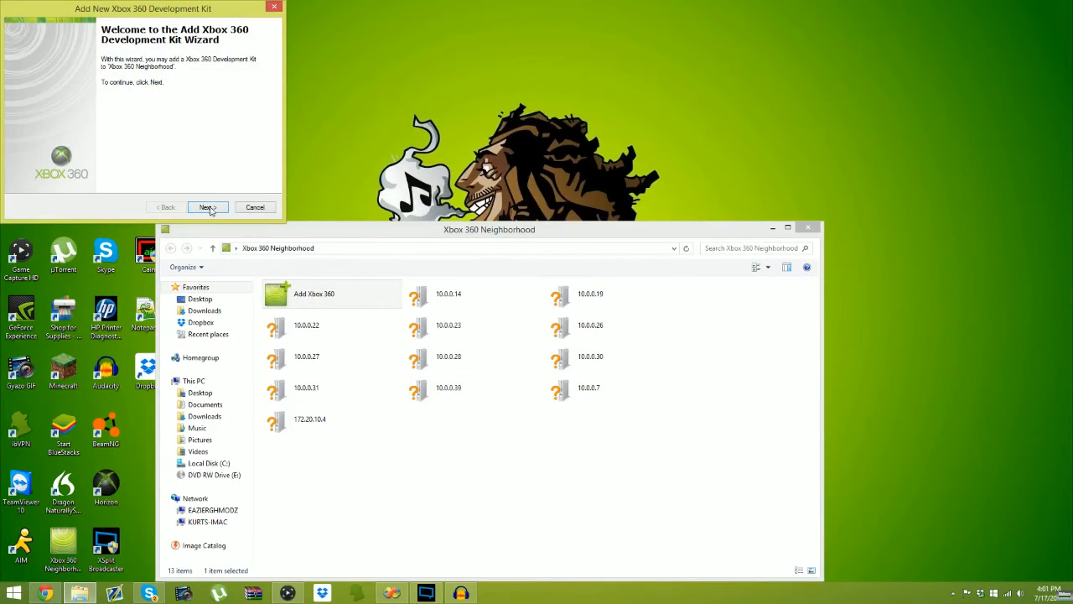
pyautogui.click(207, 207)
pyautogui.write('10.0.0.34')
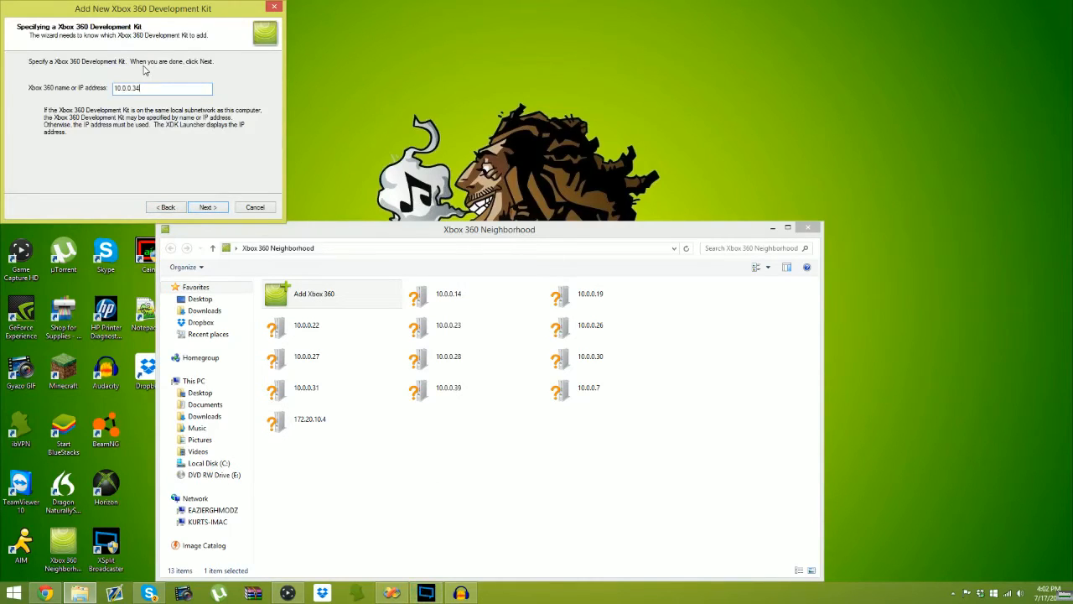
pyautogui.click(207, 207)
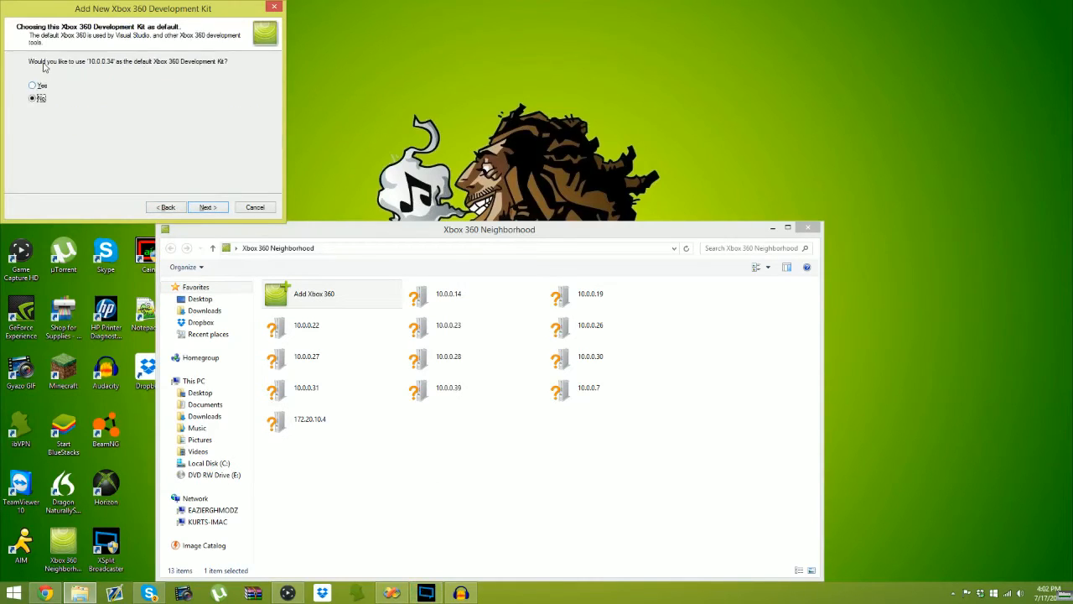
pyautogui.click(26, 88)
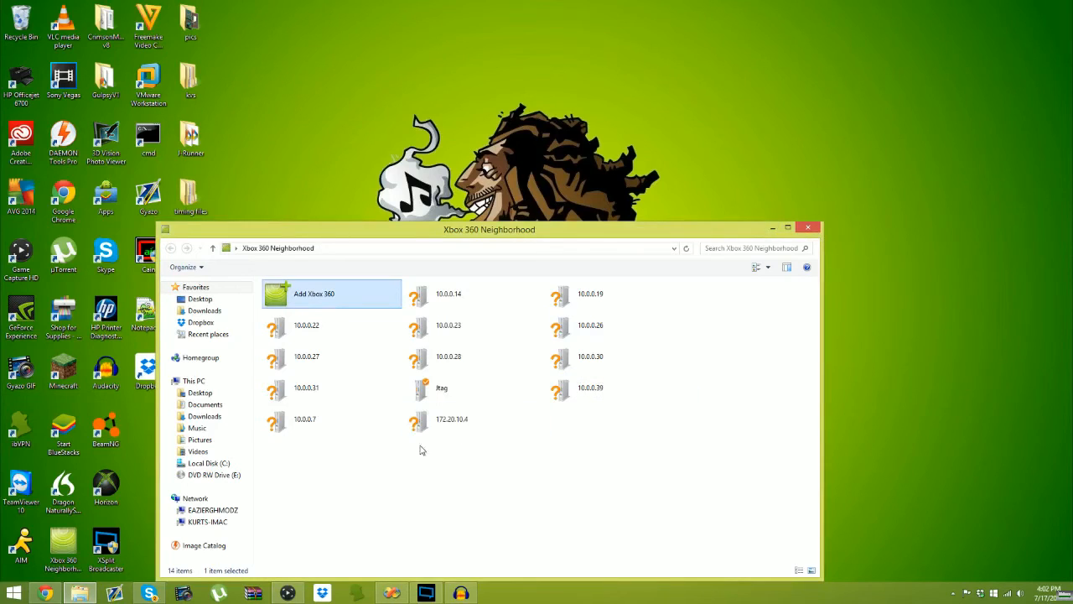
# Connect to the jtag console and bring up a console entry's context menu.
pyautogui.doubleClick(443, 389)
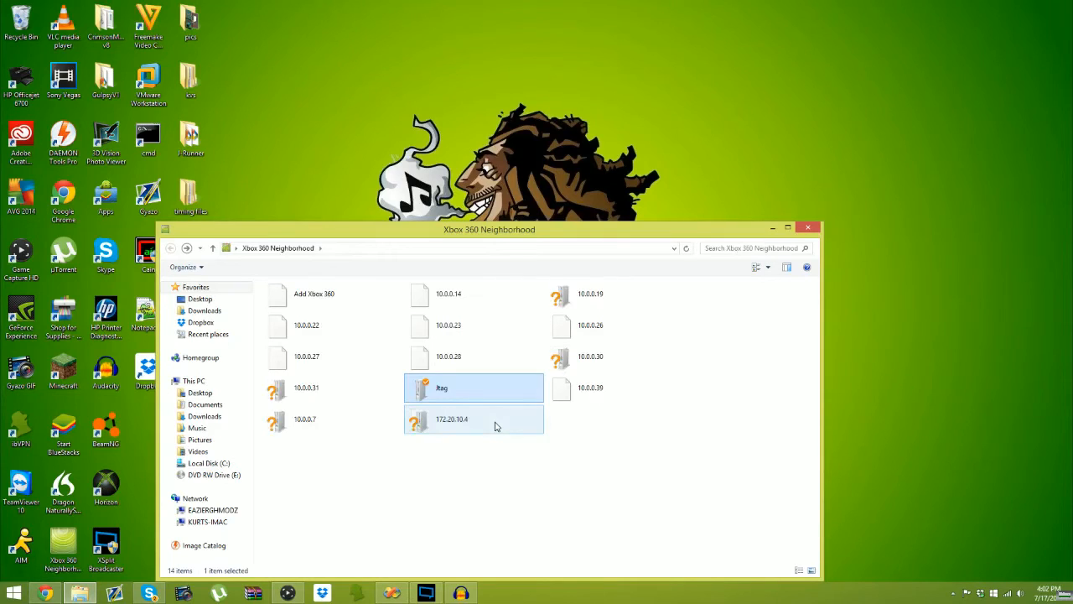
pyautogui.rightClick(442, 387)
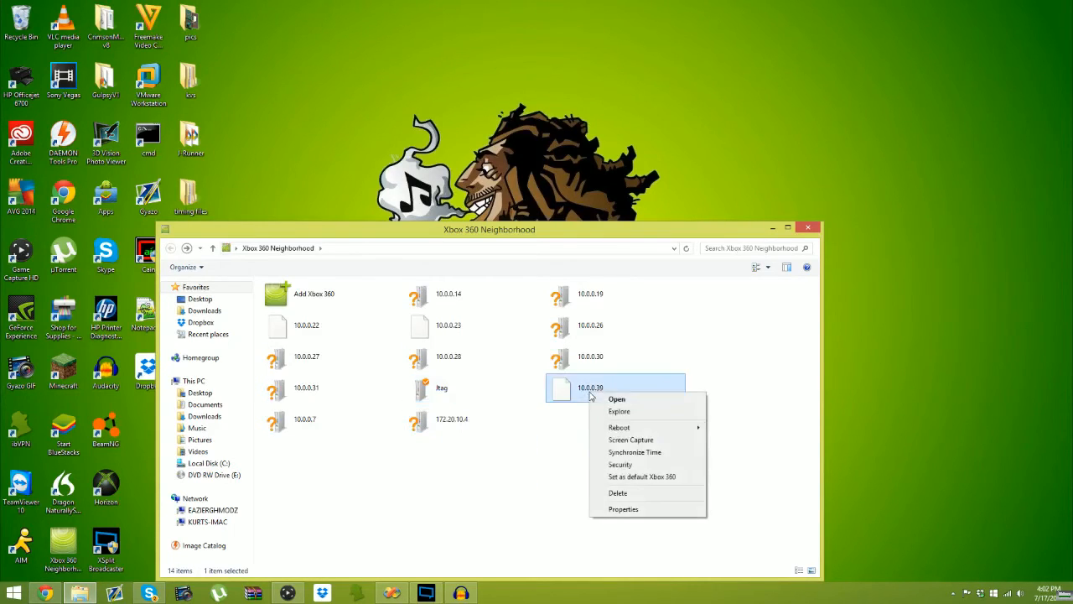
pyautogui.moveTo(658, 477)
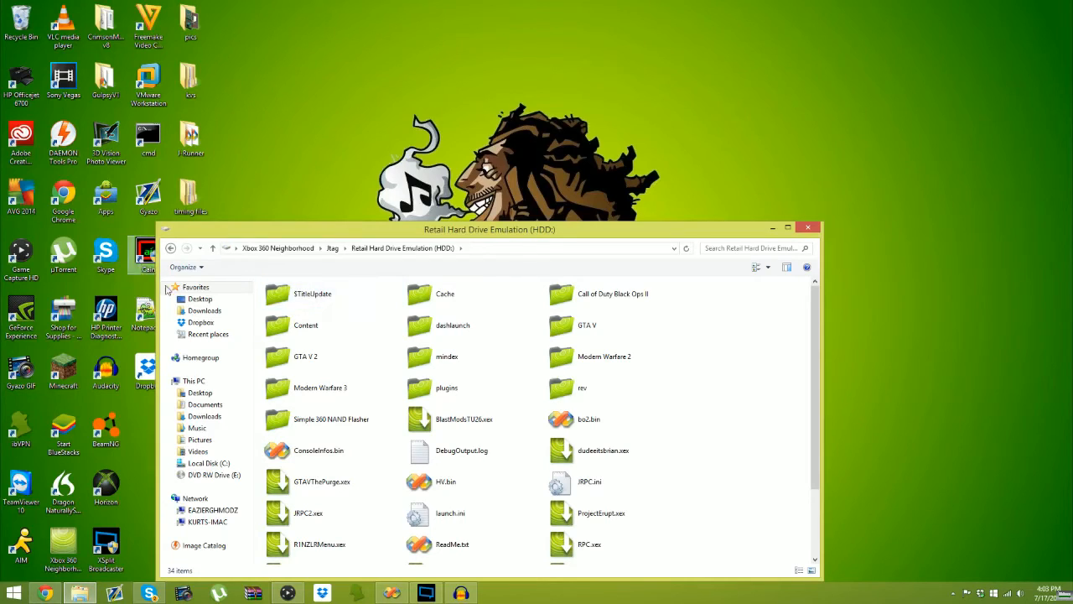
# Open the GTA V 2 folder on the jtag's retail hard drive to list its files.
pyautogui.click(449, 513)
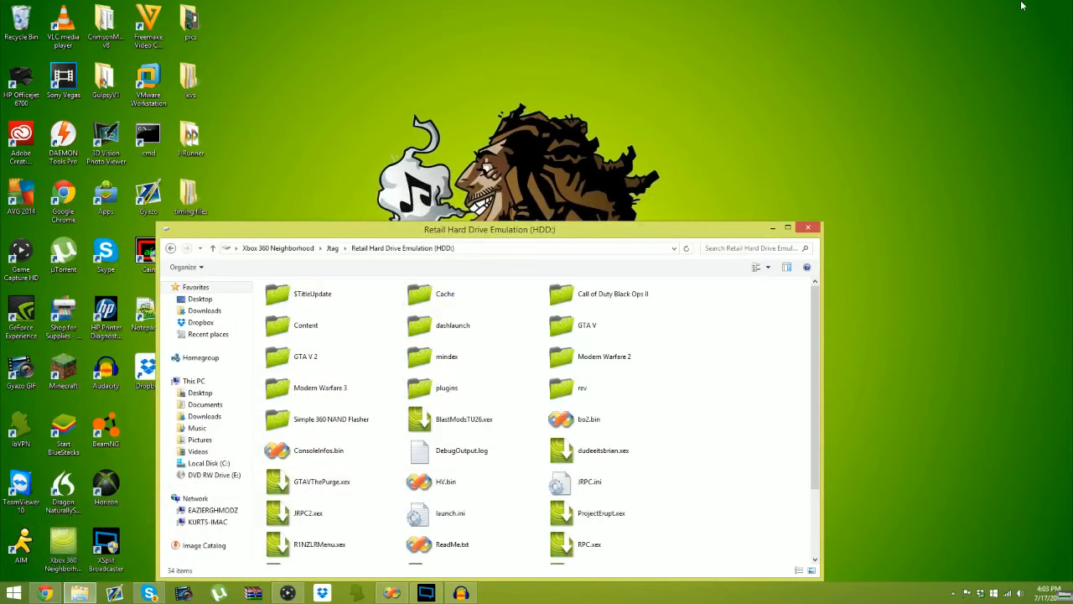
pyautogui.moveTo(939, 110)
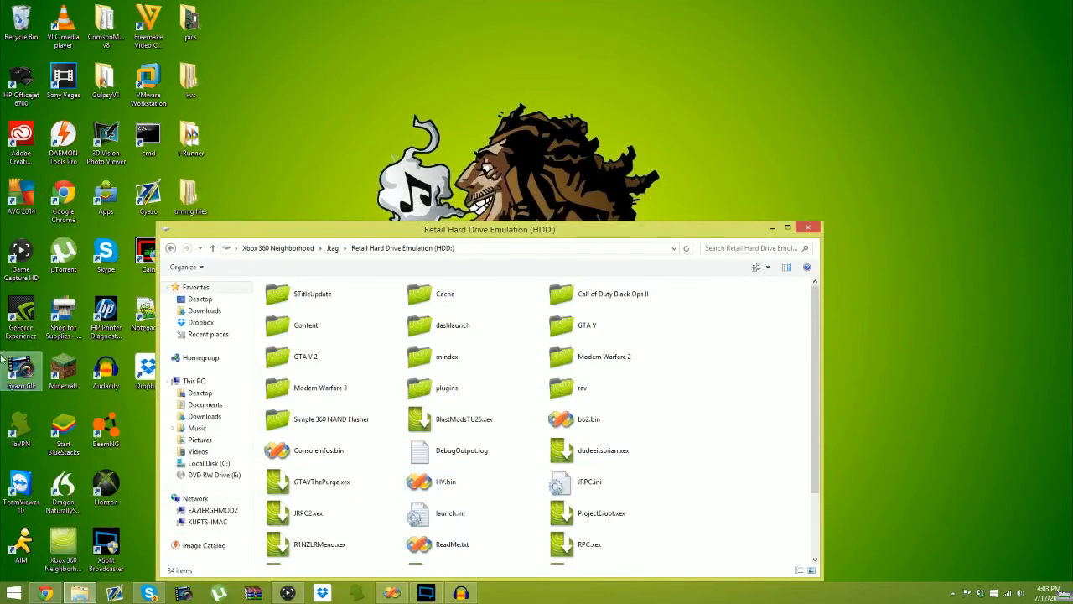
pyautogui.click(308, 356)
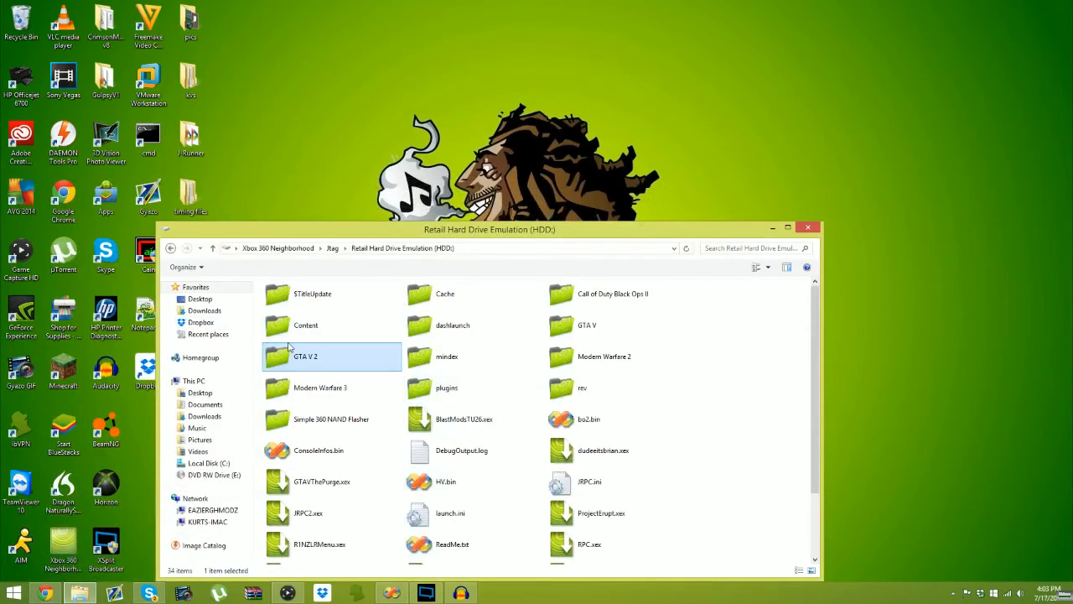
pyautogui.doubleClick(305, 356)
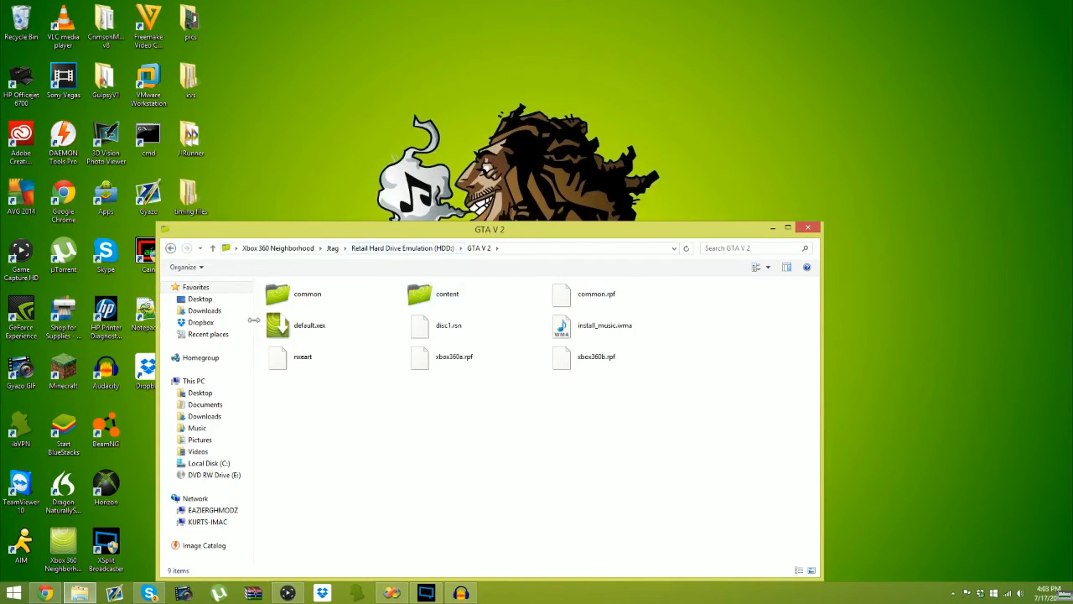
pyautogui.click(200, 299)
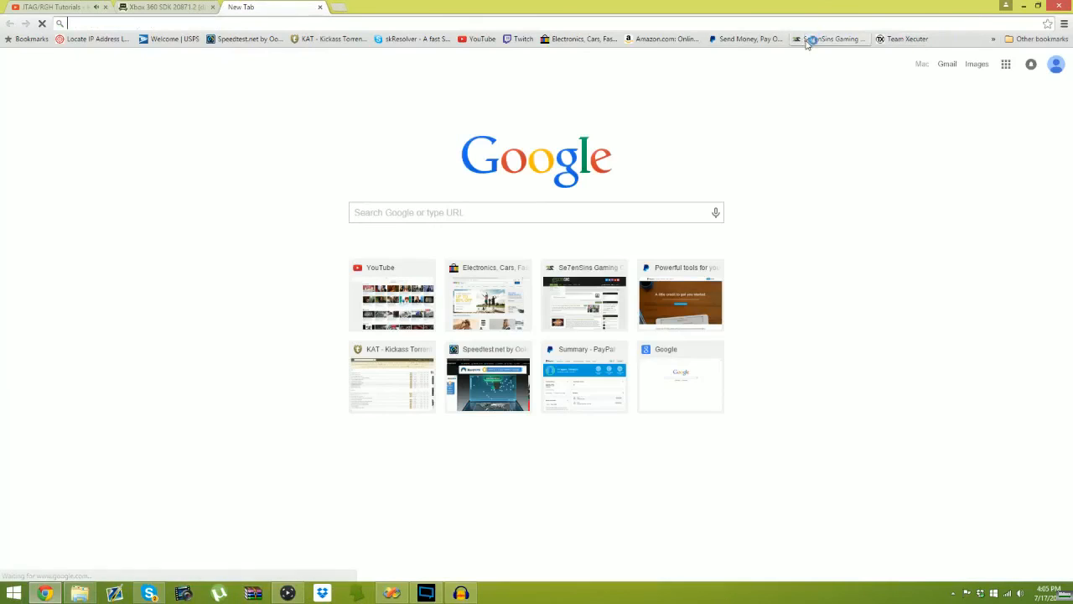
# Visit the Se7enSins homepage from the bookmark, then minimize Chrome back to the HDD listing.
pyautogui.click(830, 39)
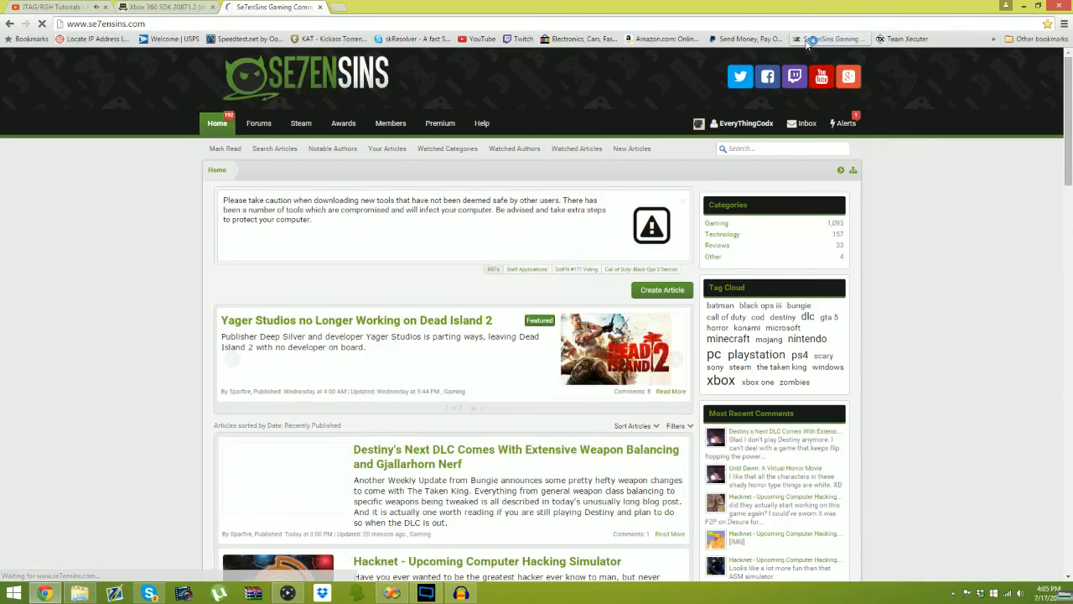
pyautogui.scroll(-3)
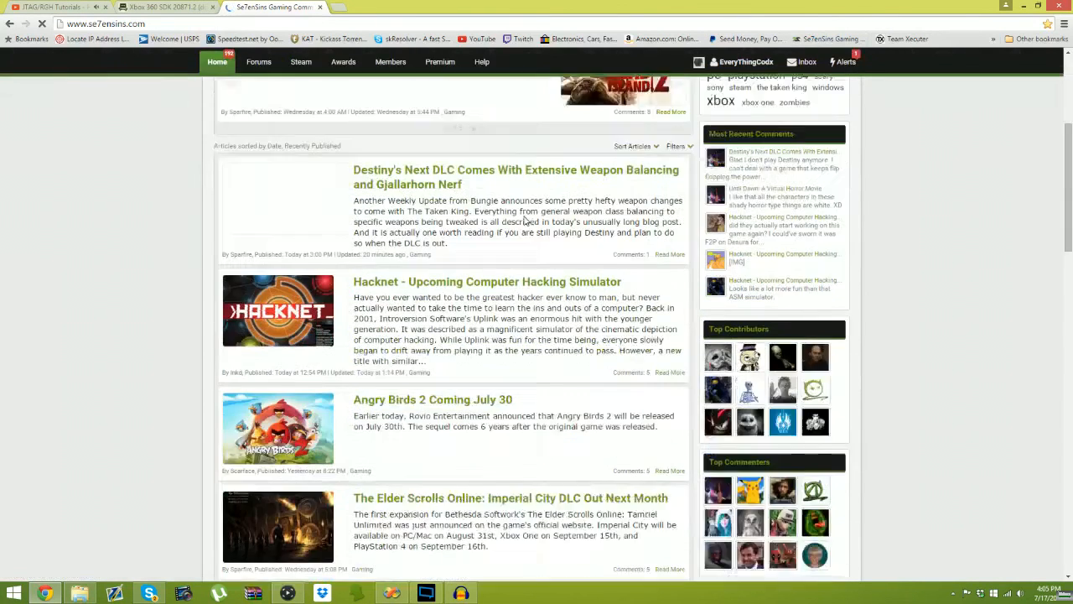
pyautogui.scroll(3)
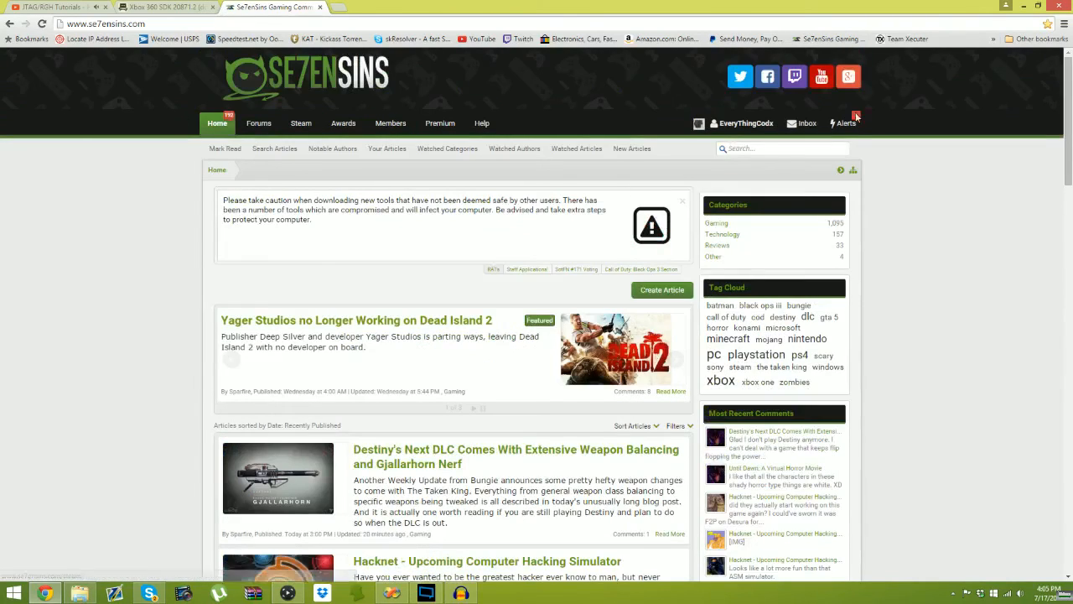
pyautogui.click(744, 123)
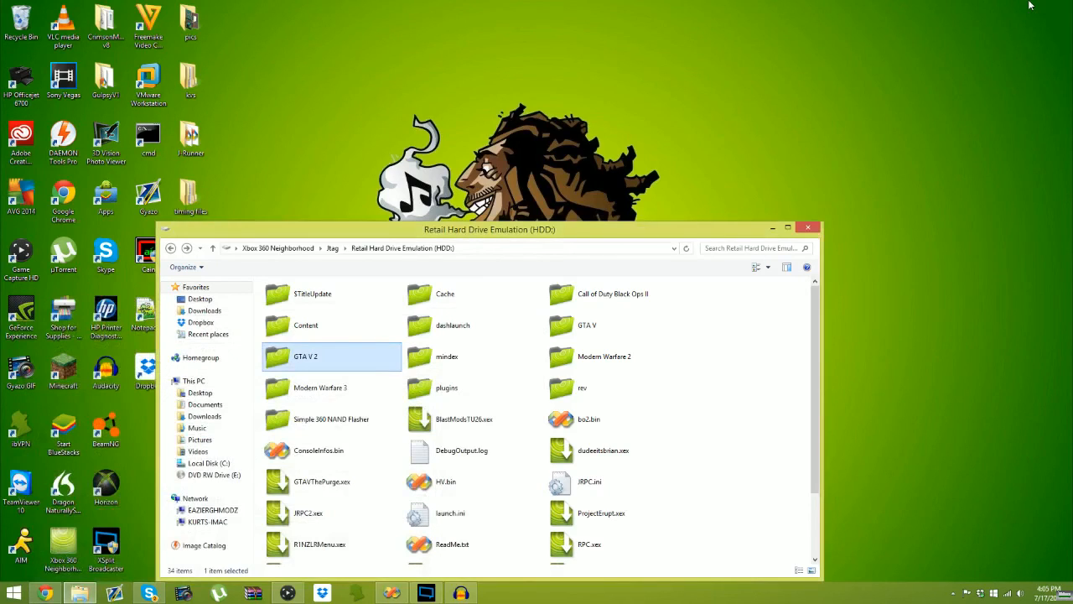
pyautogui.moveTo(332, 580)
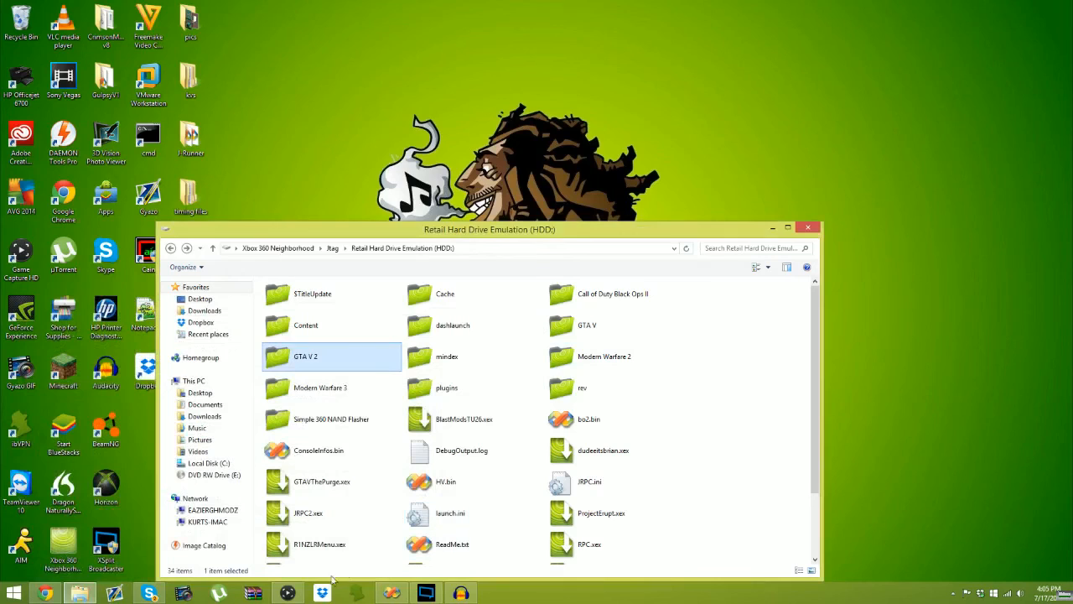